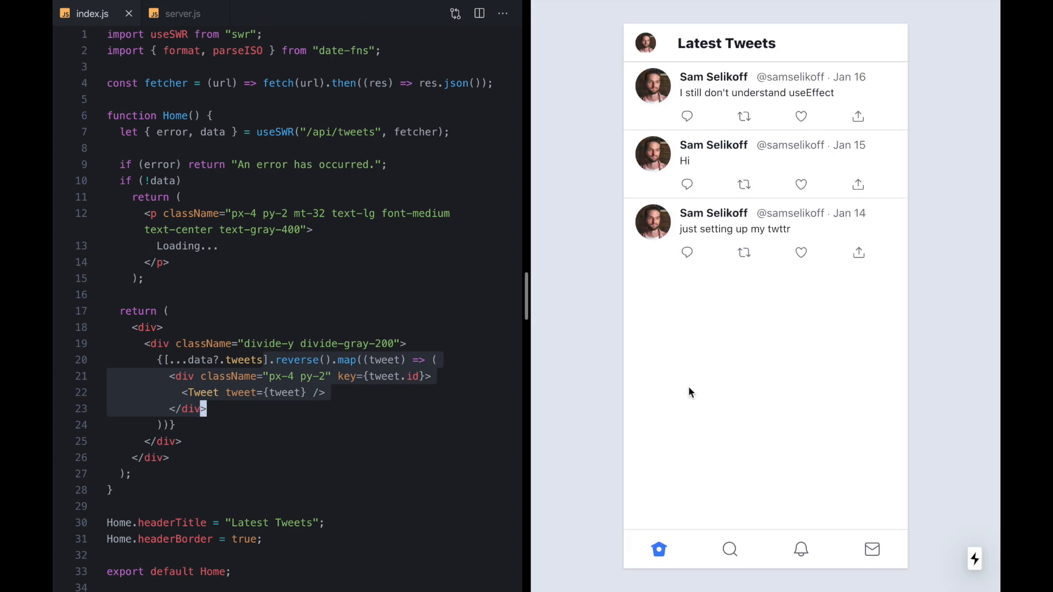
- Switch between the Explore and Notifications pages and back to the Latest Tweets feed
left_click(730, 549)
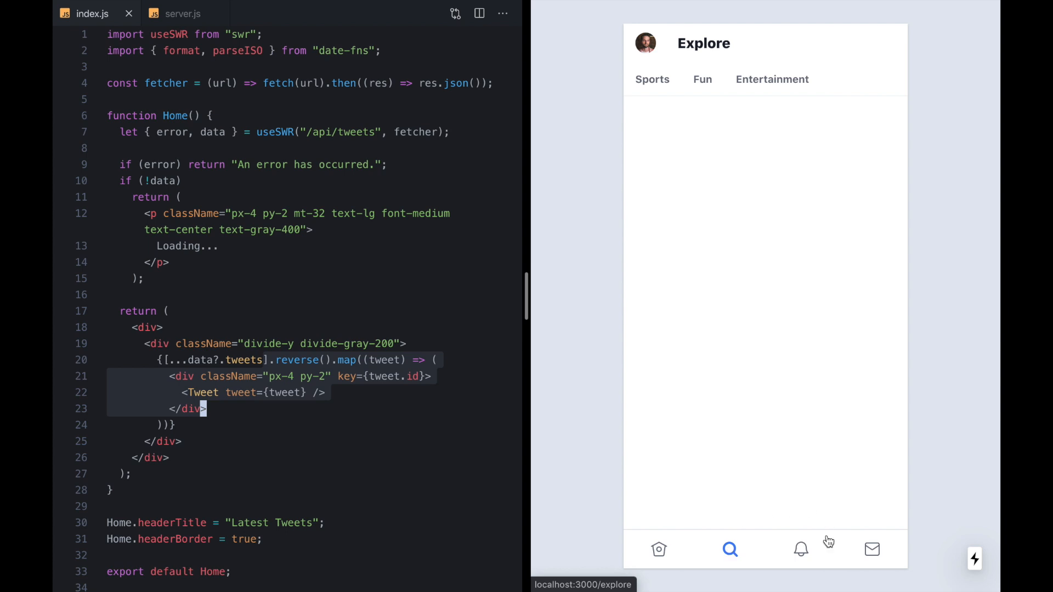
left_click(800, 549)
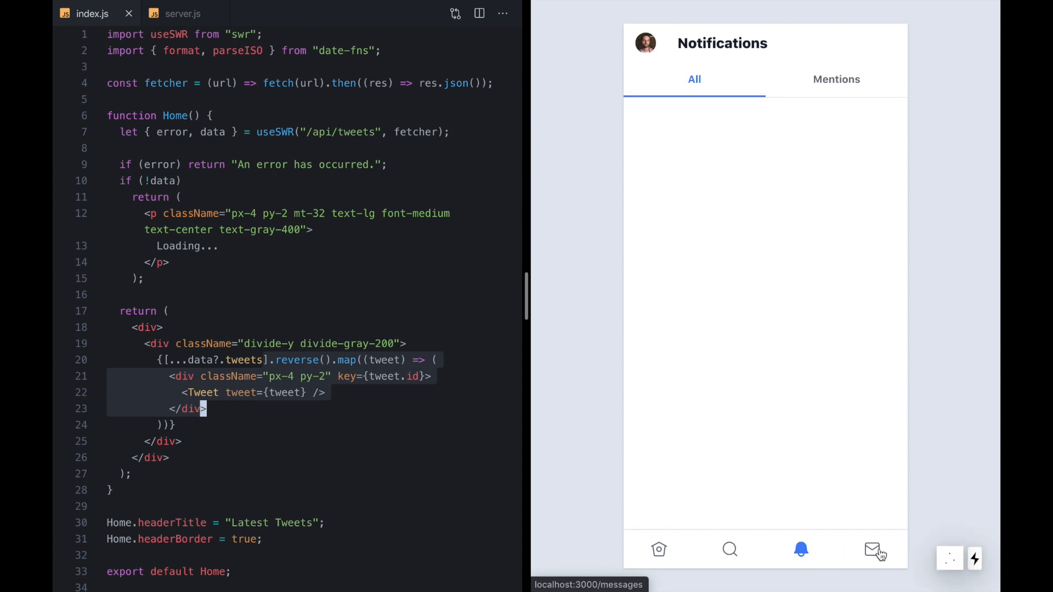
left_click(730, 549)
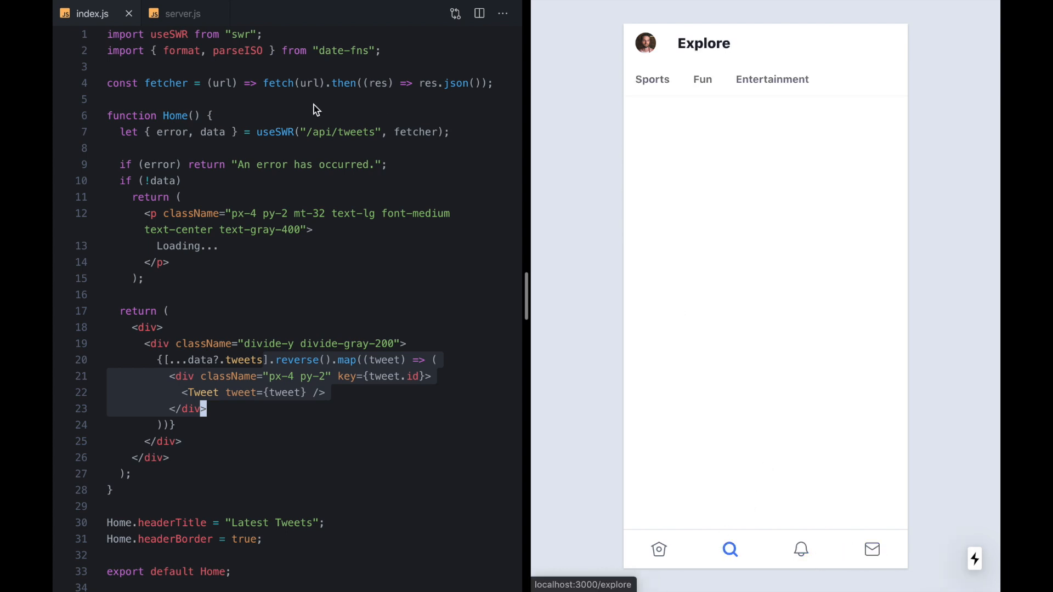
mouse_move(543, 337)
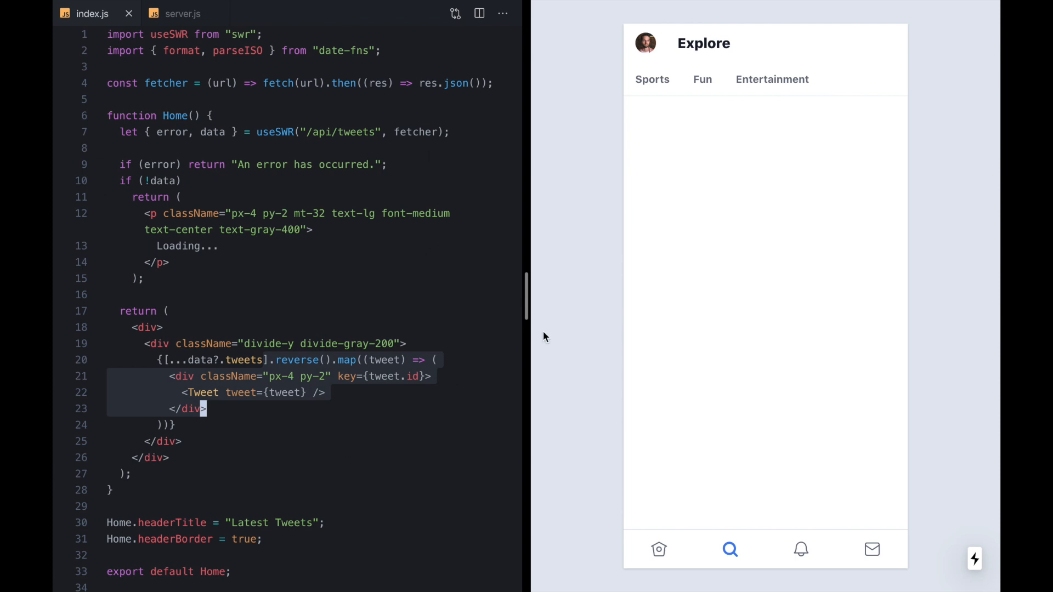
left_click(800, 549)
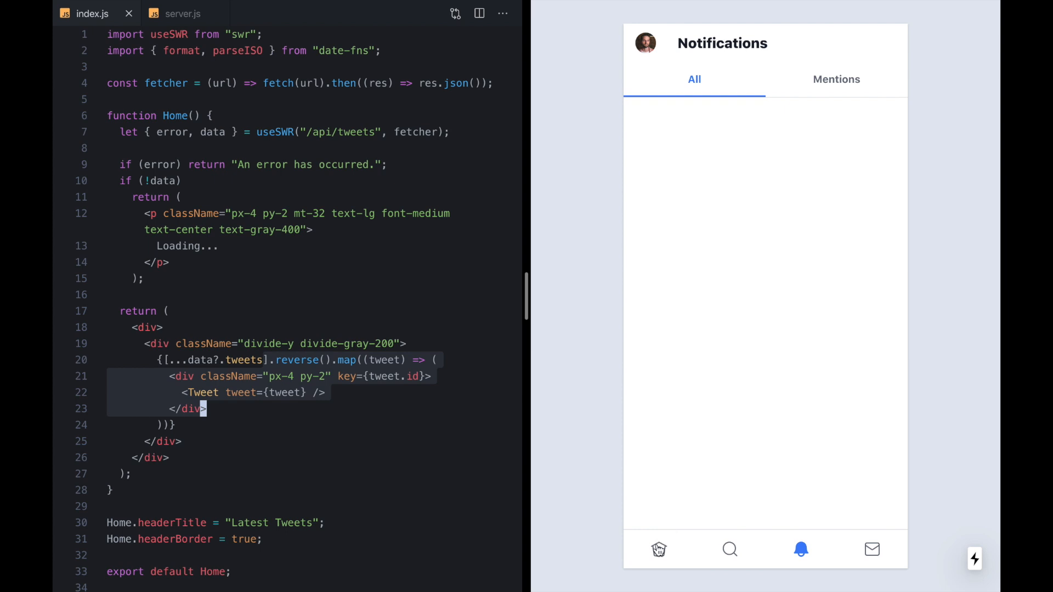
mouse_move(658, 549)
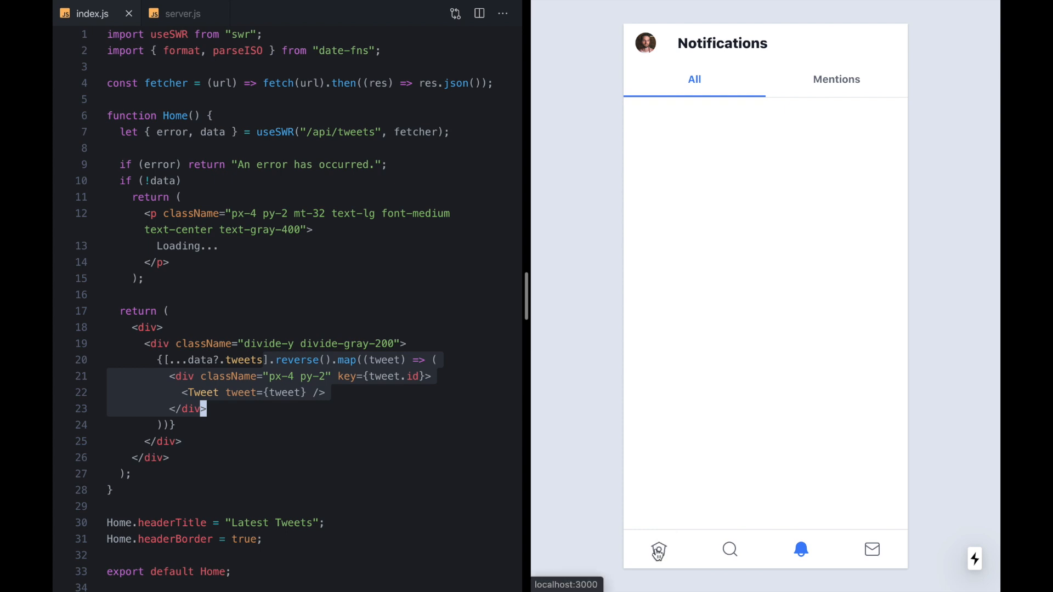
left_click(658, 550)
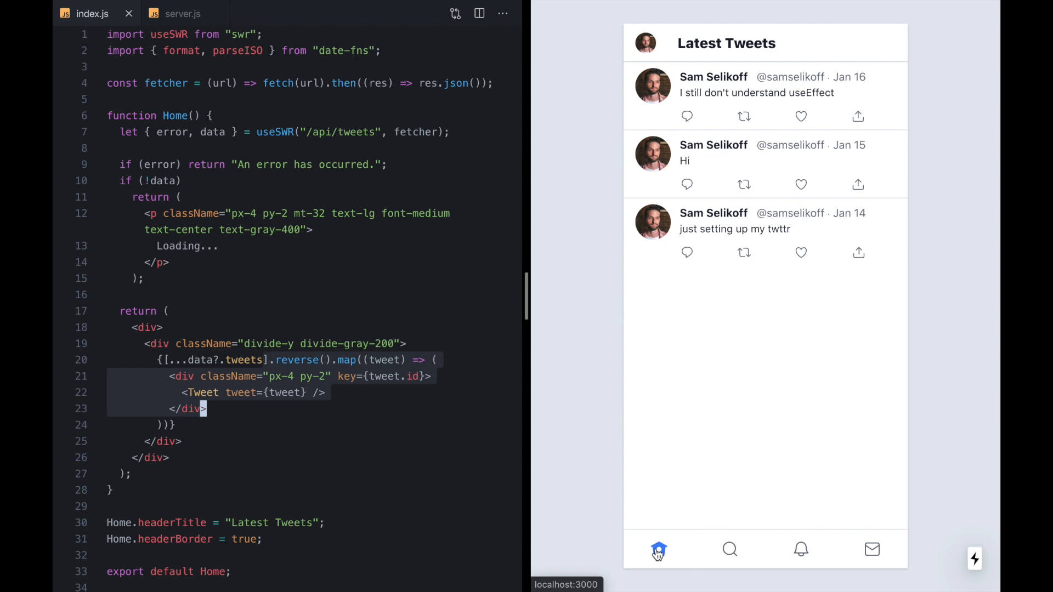
mouse_move(619, 509)
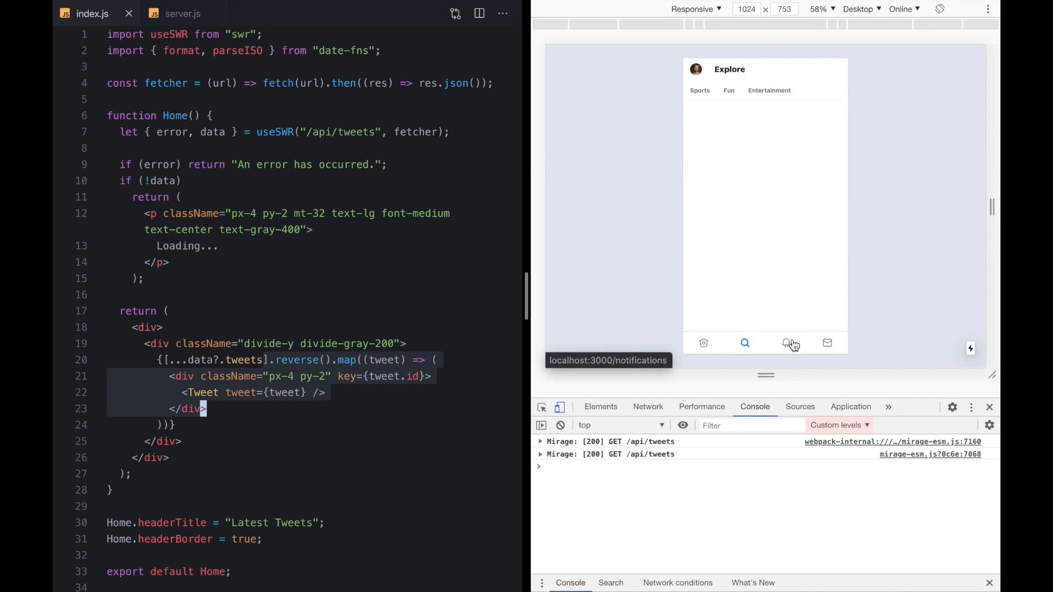
left_click(703, 343)
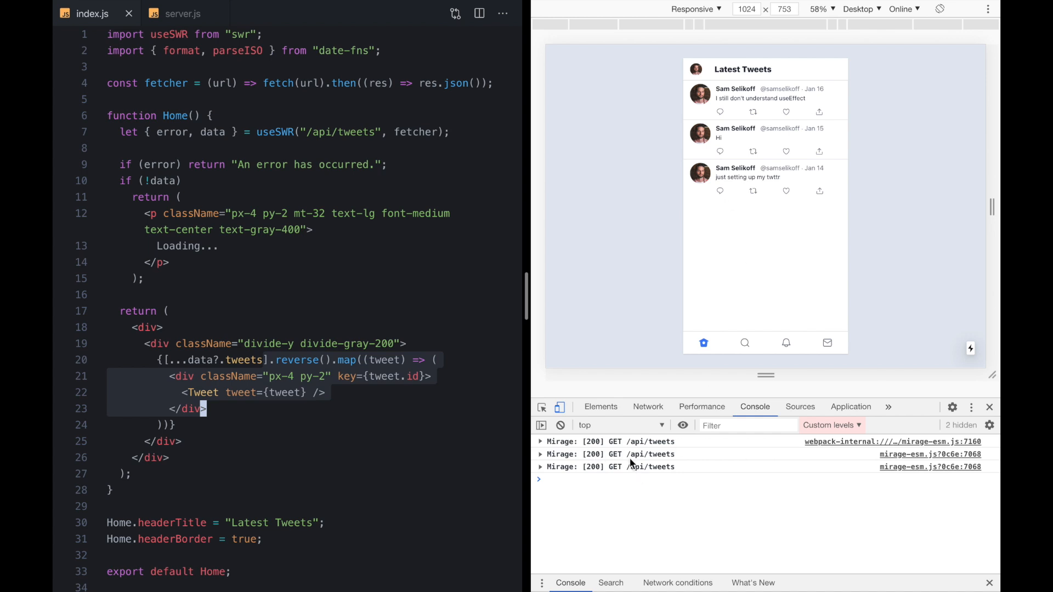
- Uncomment the 3000 ms tweet-creating interval in server.js and confirm new tweets reach the feed
left_click(181, 13)
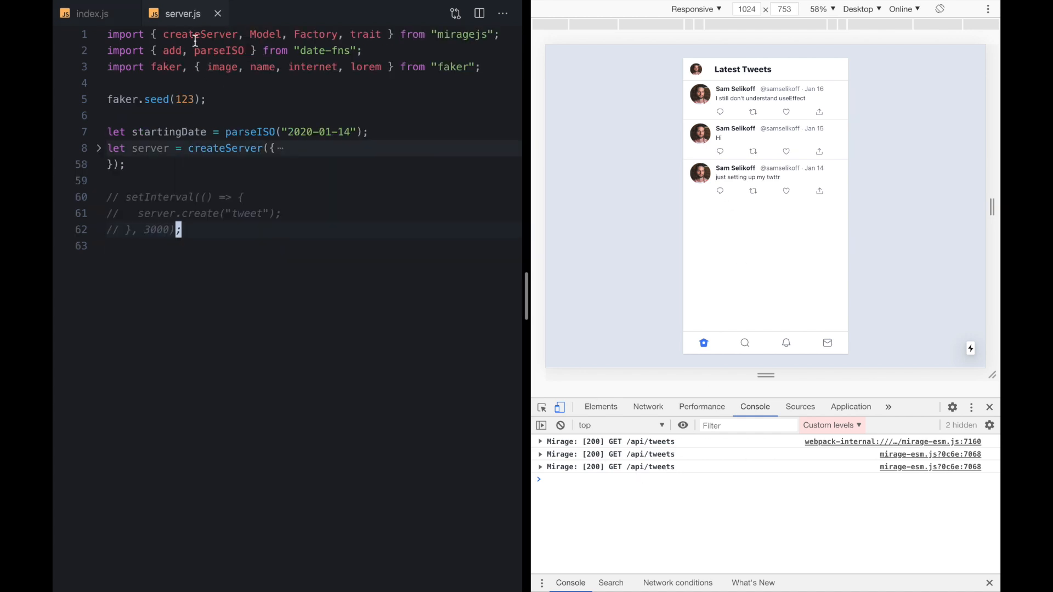
mouse_move(252, 227)
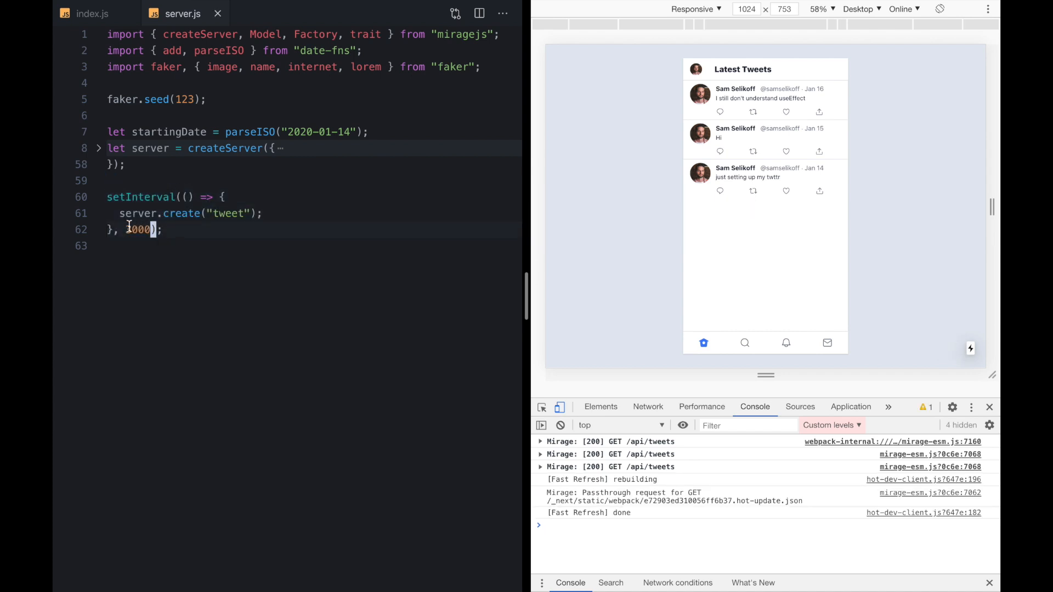
type("3000")
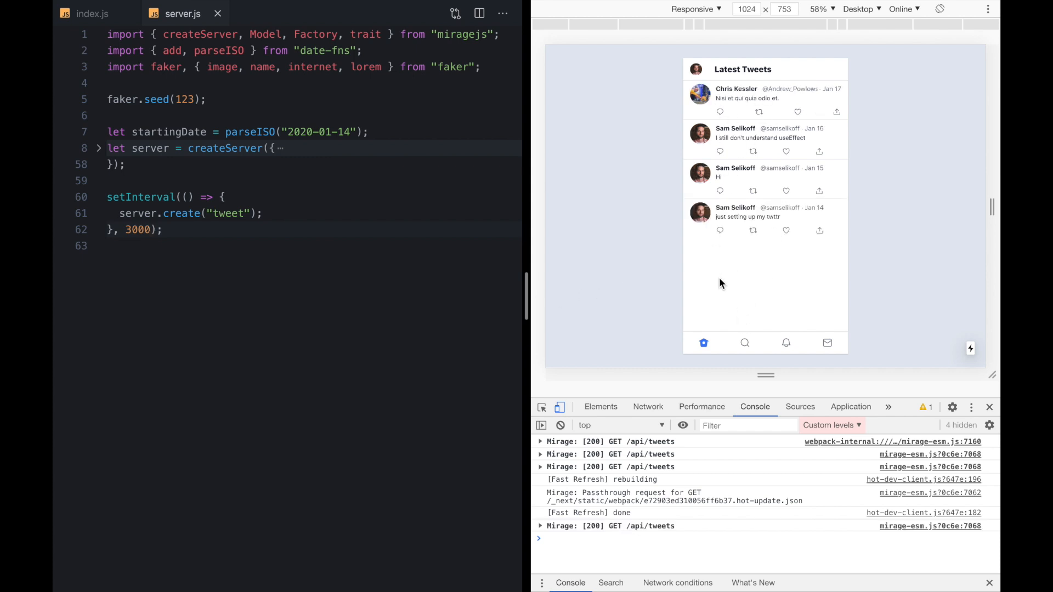
left_click(745, 343)
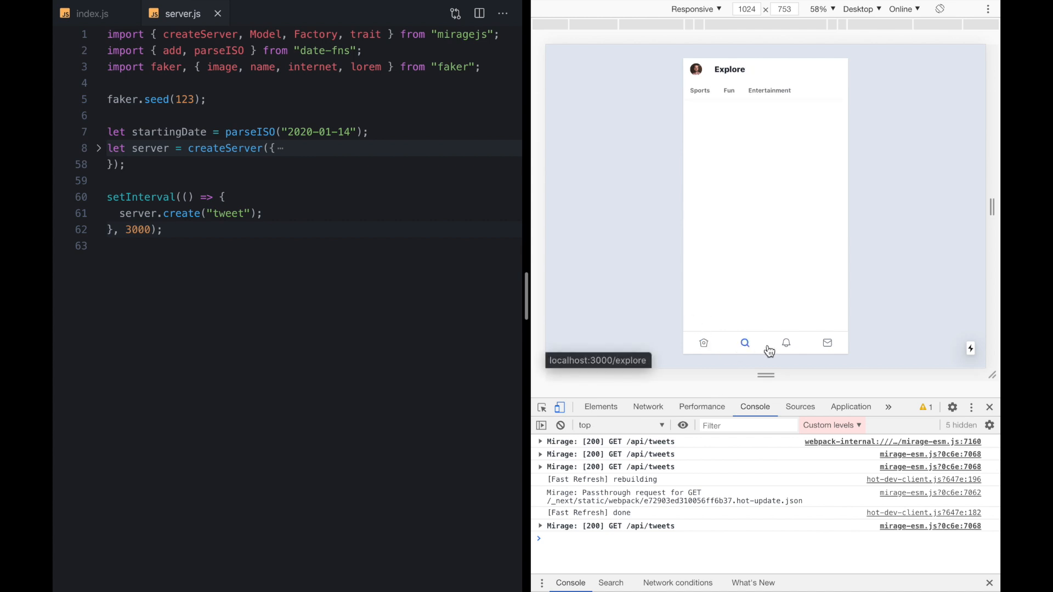
left_click(785, 343)
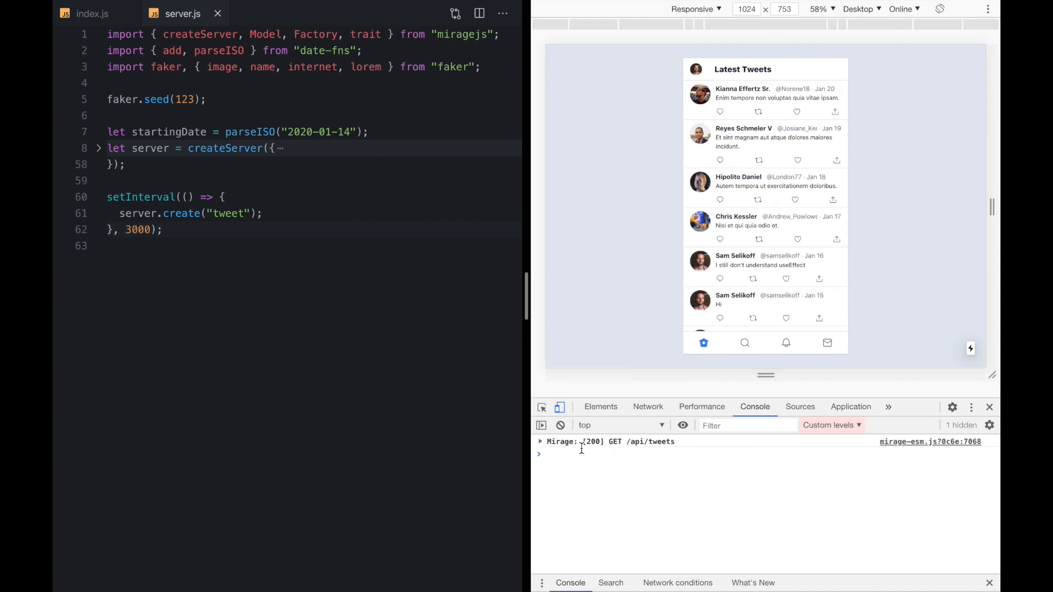
mouse_move(373, 242)
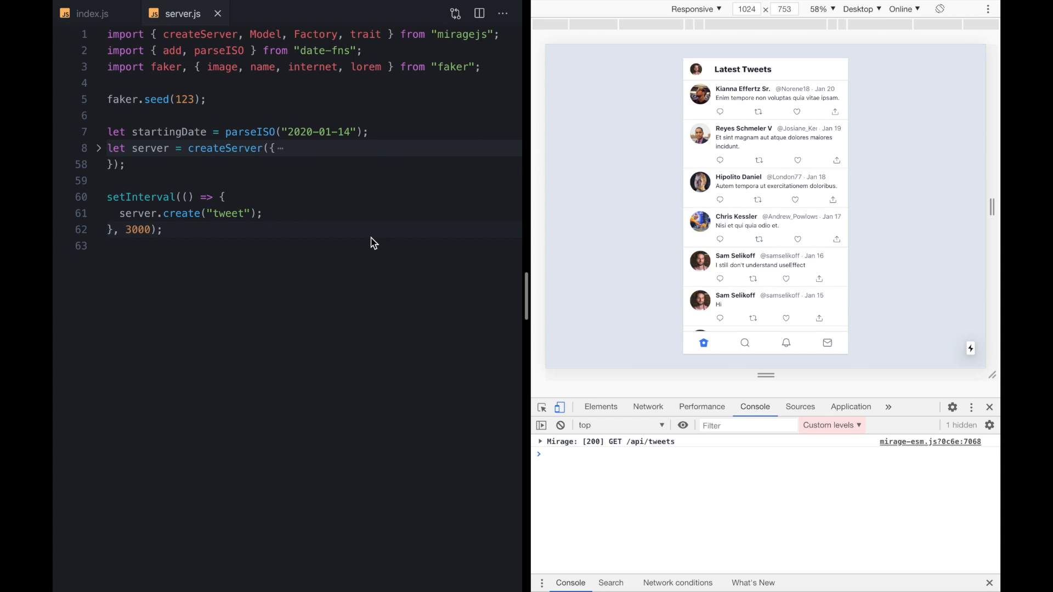
left_click(87, 14)
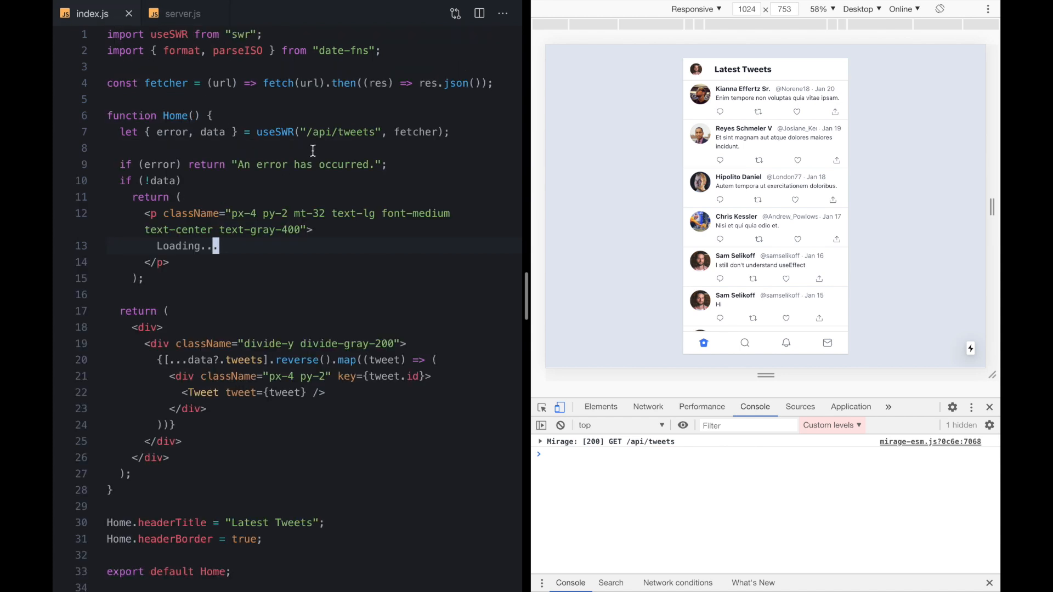
- Select the tweets API path, then browse the Messages and Notifications pages
double_click(337, 132)
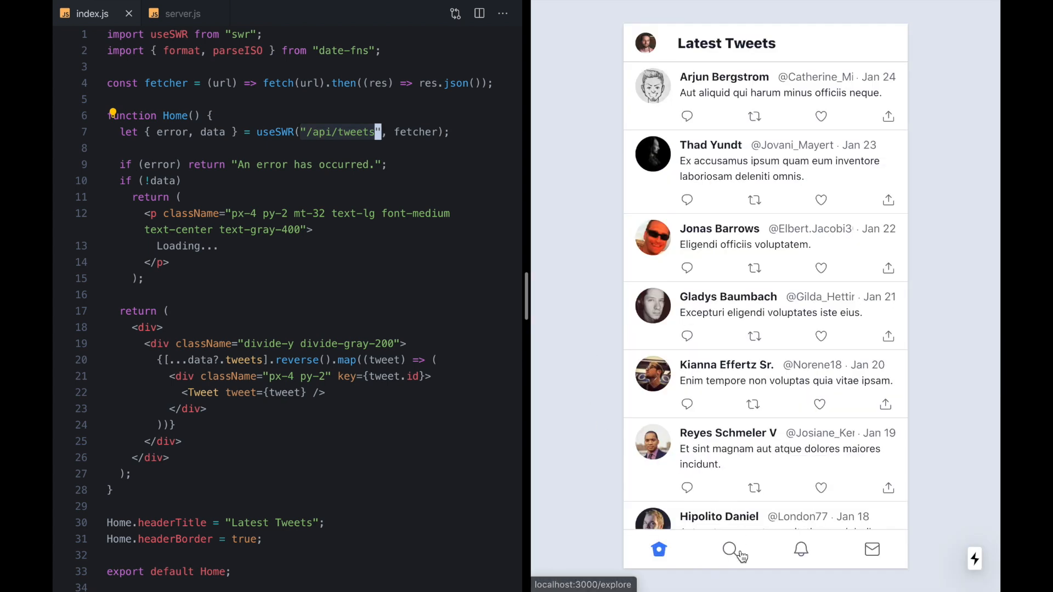
left_click(872, 549)
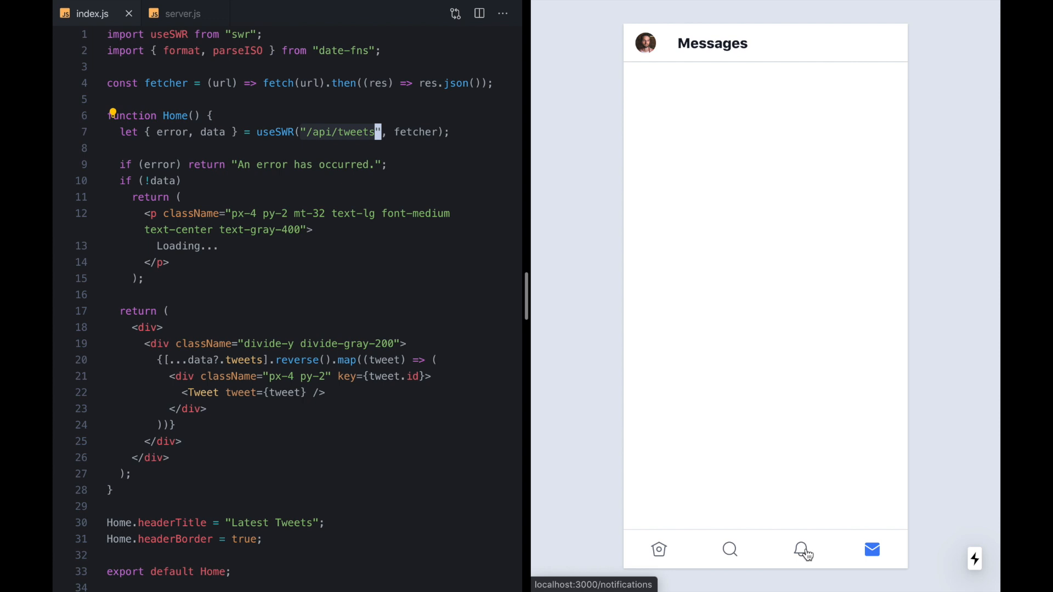
left_click(659, 549)
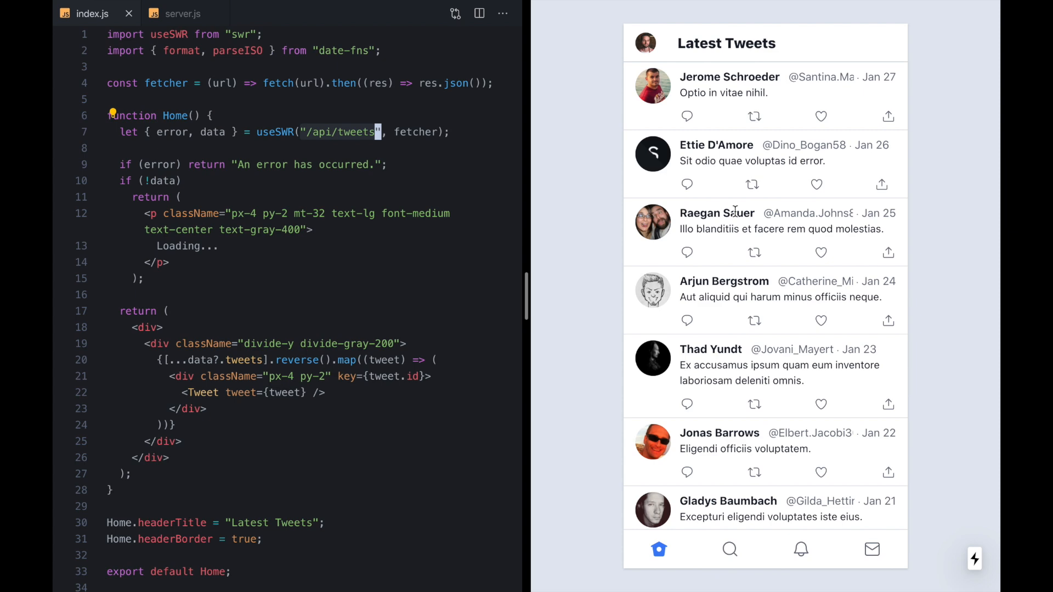
scroll("down", 3)
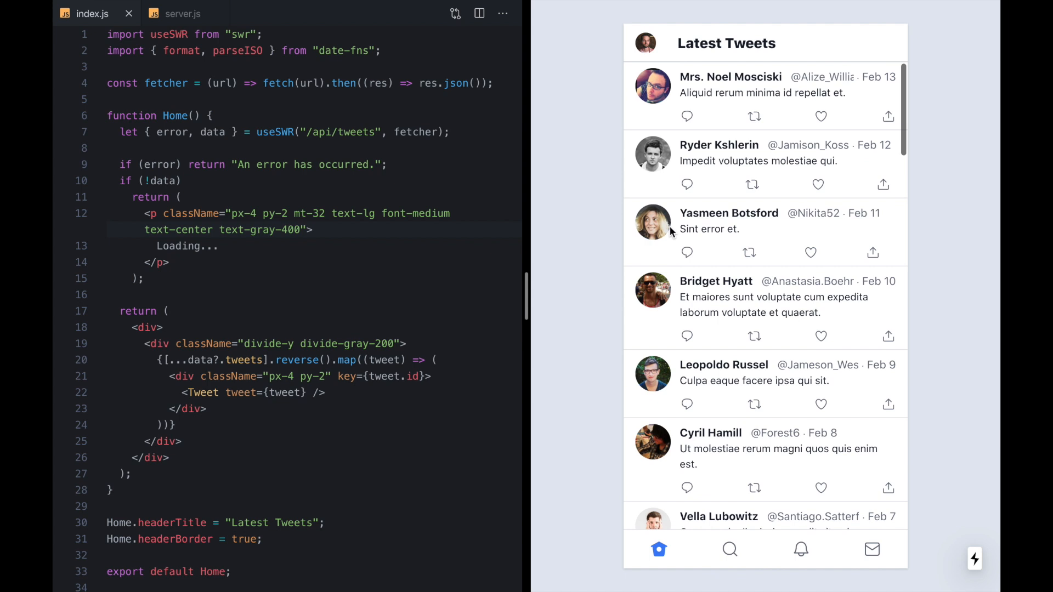
left_click(408, 148)
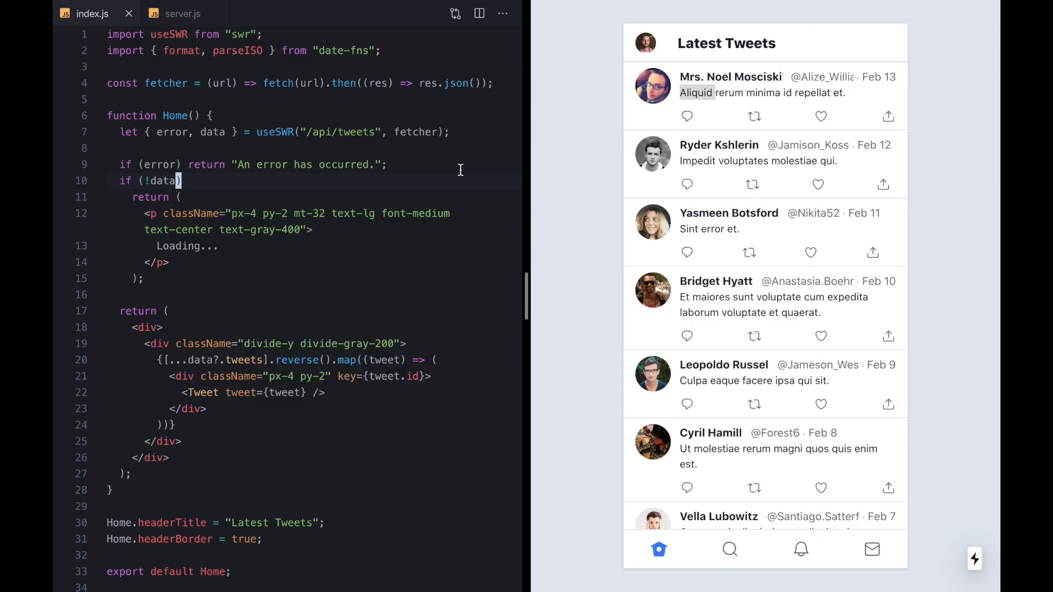
mouse_move(581, 138)
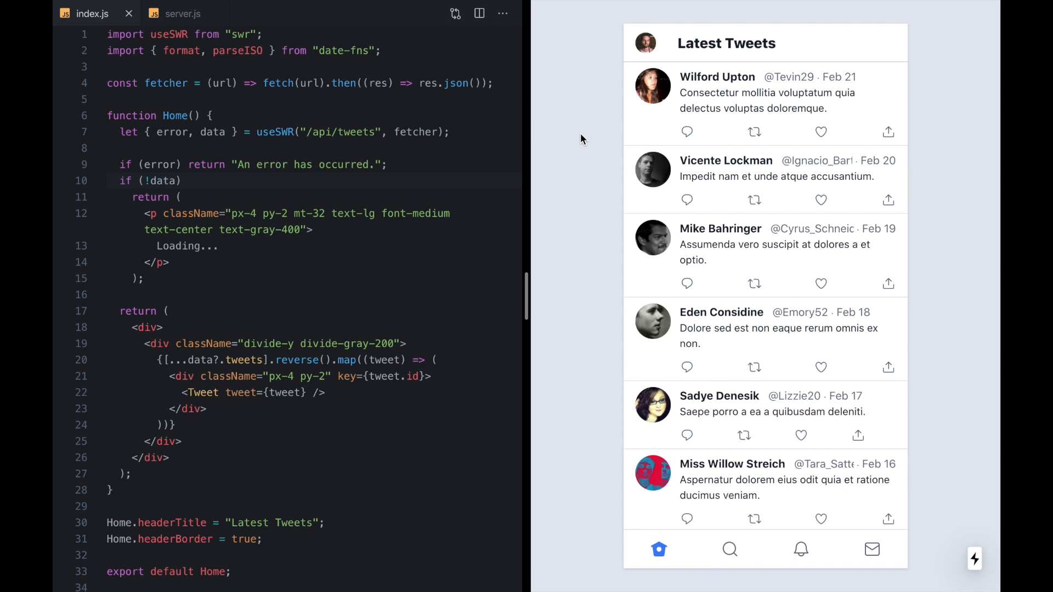
- Scroll the feed, visit Explore and return so the feed refetches newer tweets
scroll("down", 3)
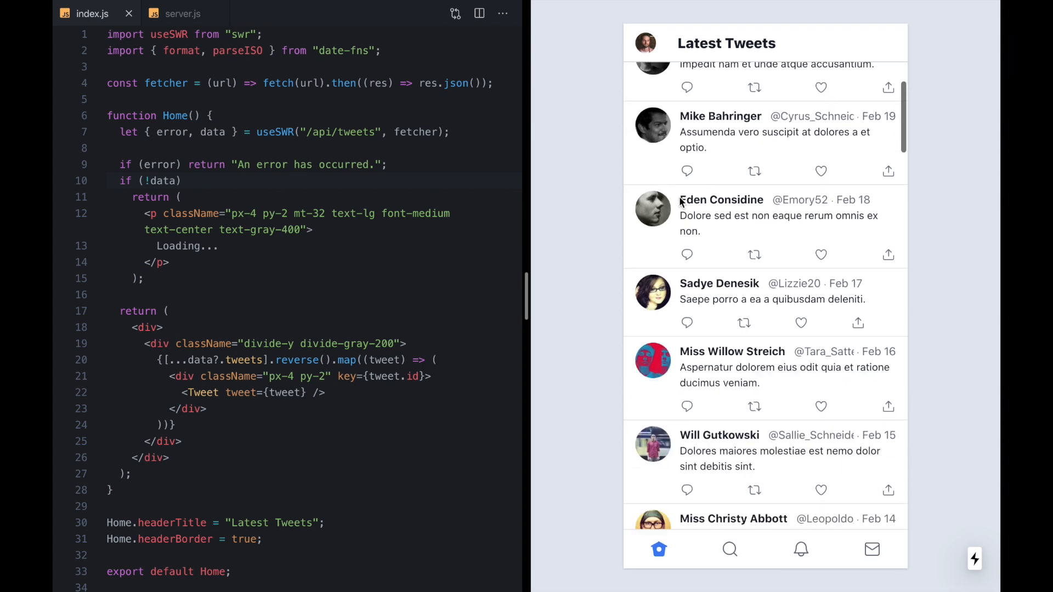
scroll("down", 3)
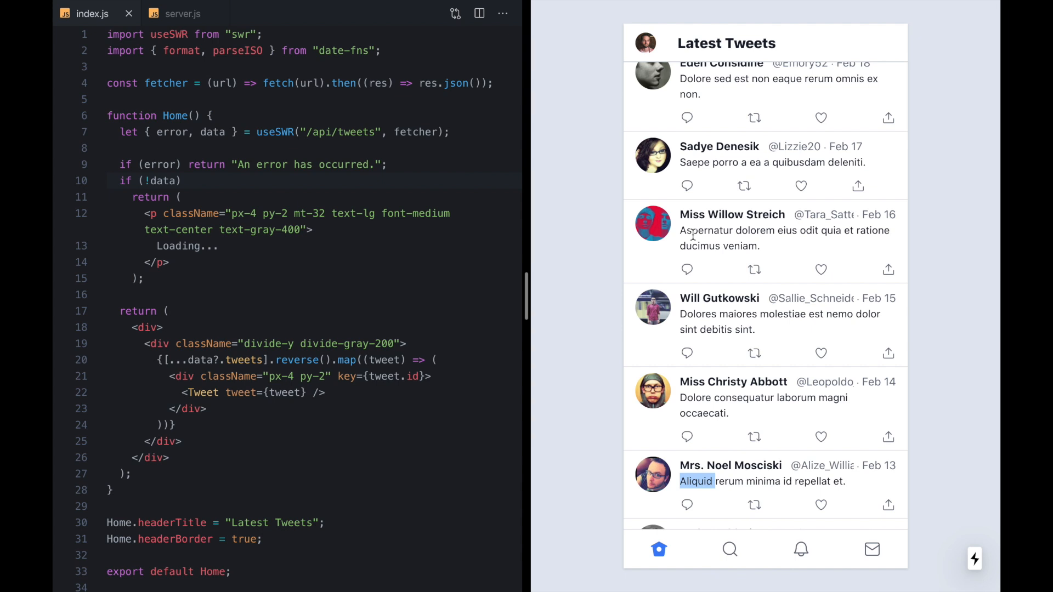
mouse_move(730, 550)
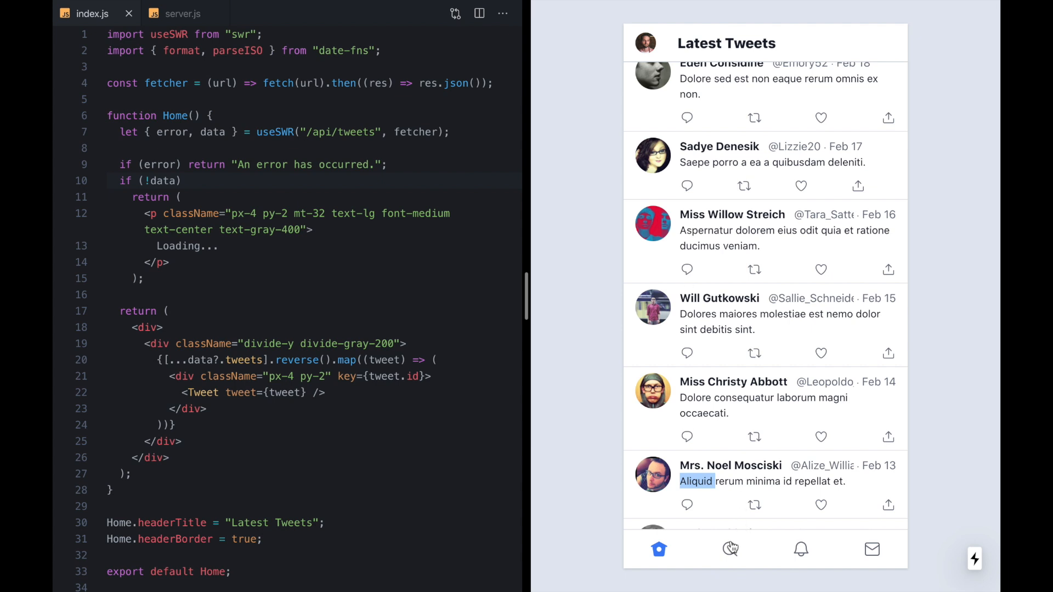
left_click(658, 548)
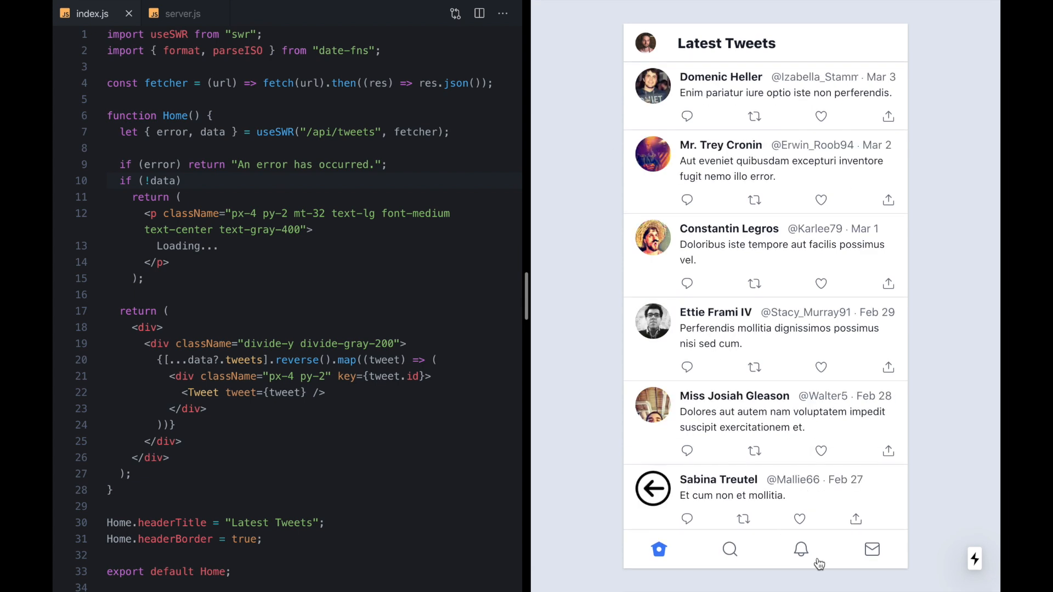
left_click(730, 549)
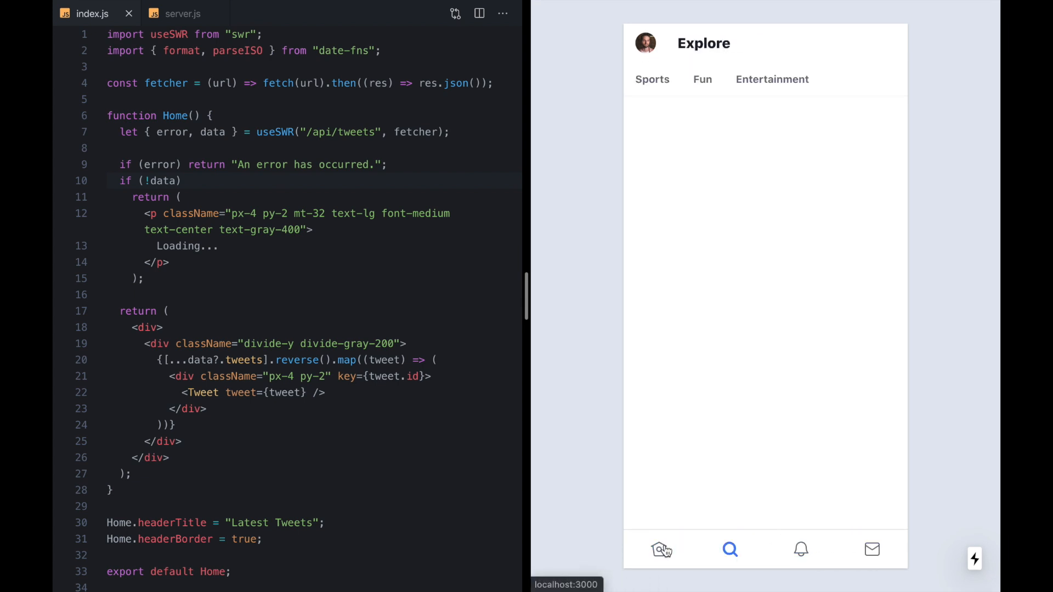
left_click(659, 549)
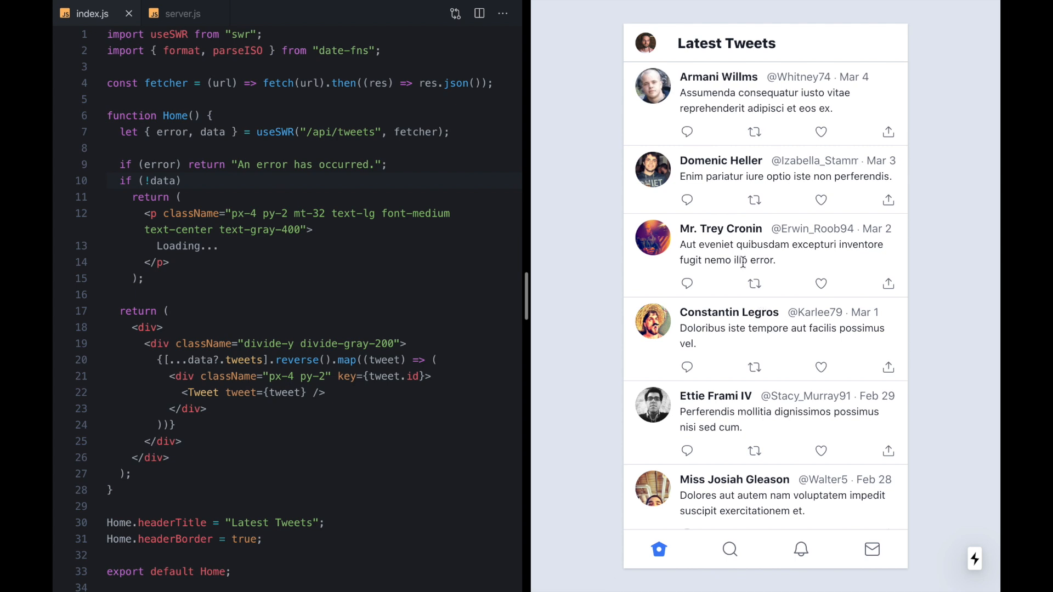
mouse_move(594, 227)
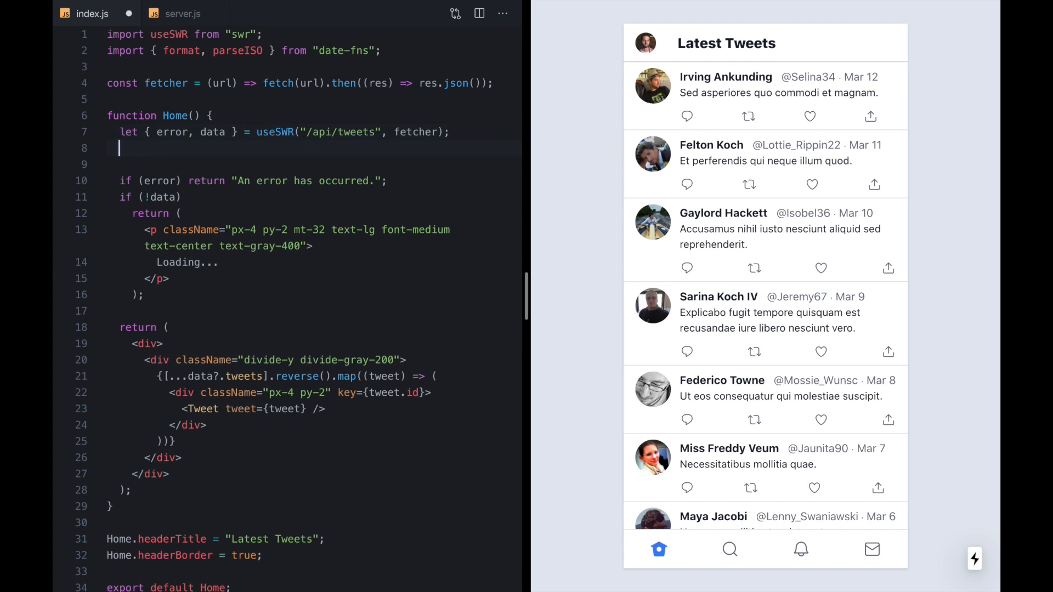
- Add `let [buffer, setBuffer] = useState(data)` and rename the loading-check data to buffer
double_click(212, 132)
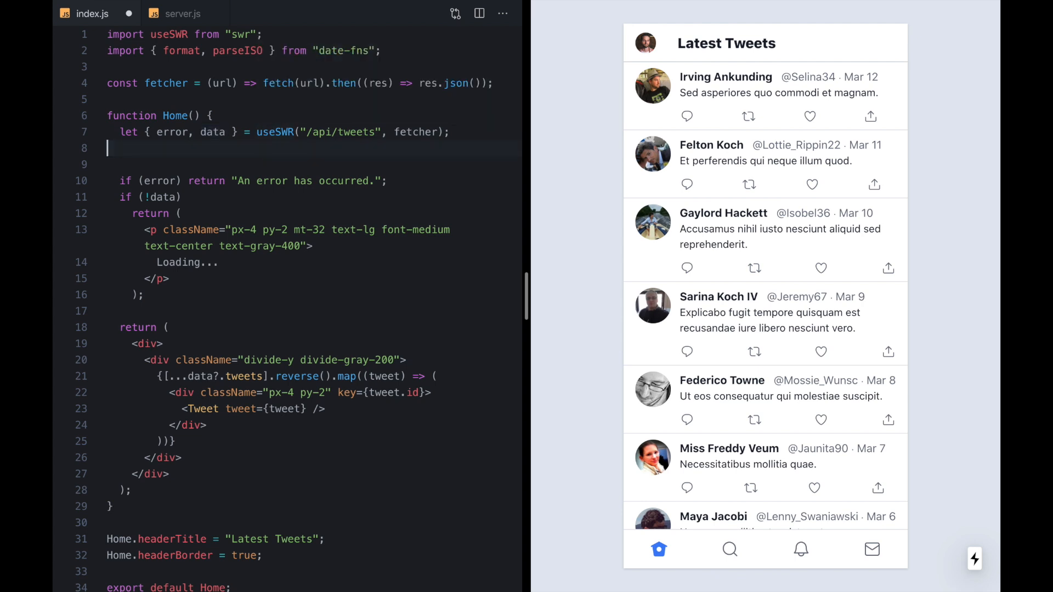
type("let [ ]")
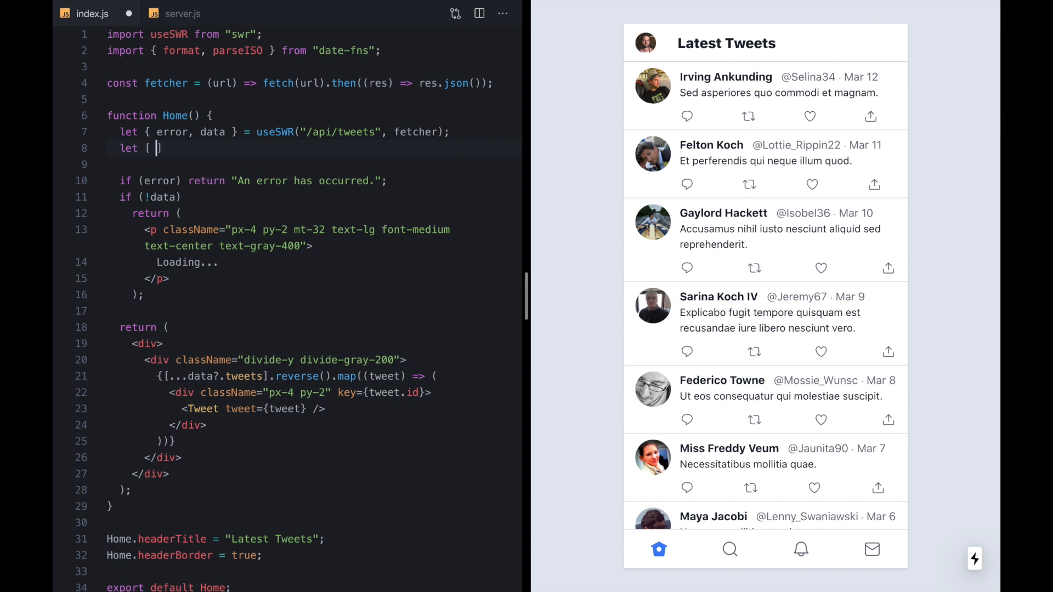
type("buffer, setBuffer")
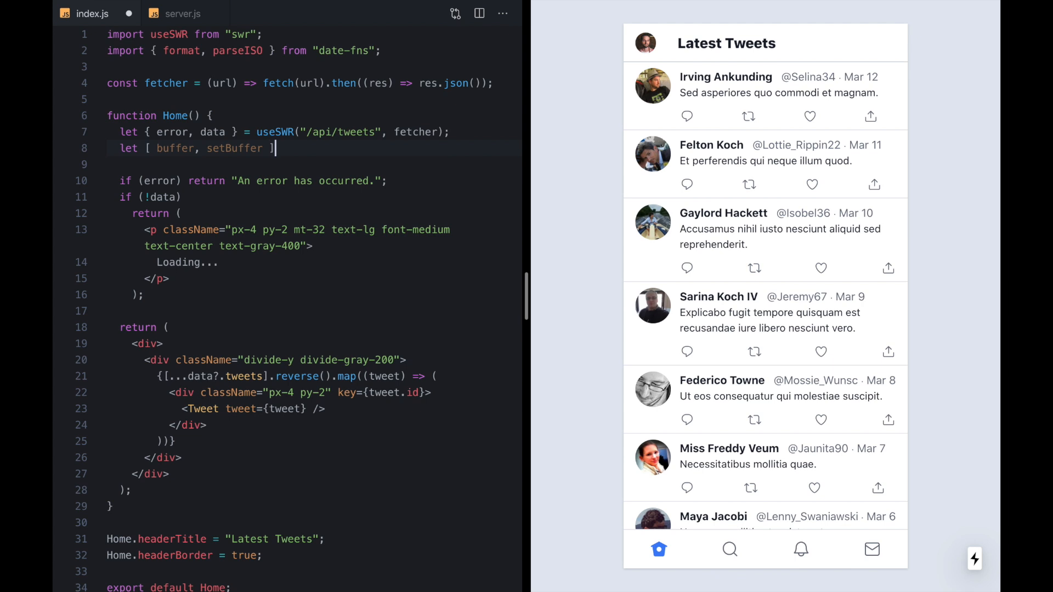
type("= useState();")
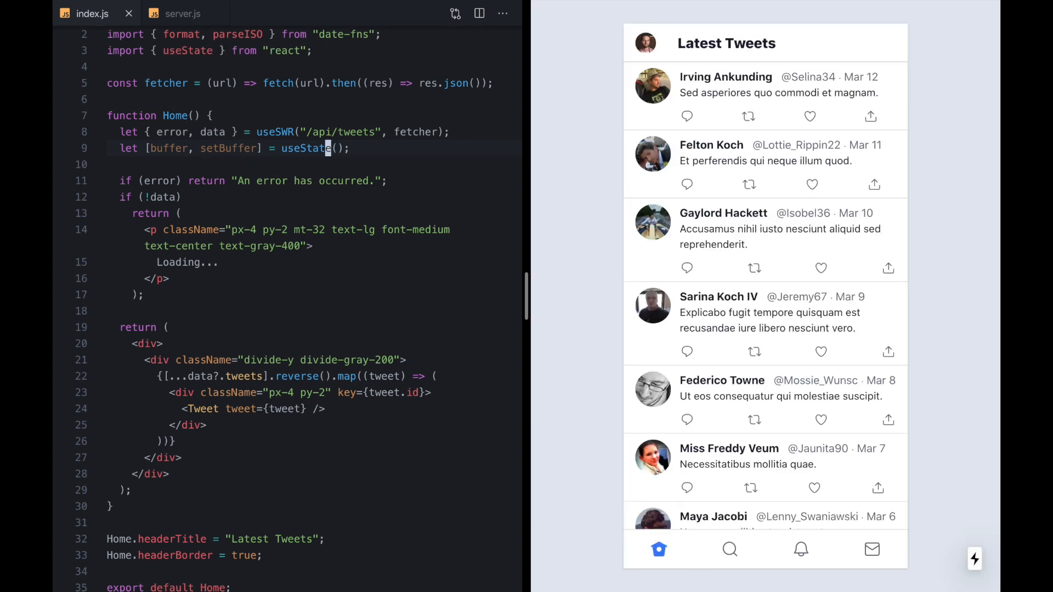
type("data")
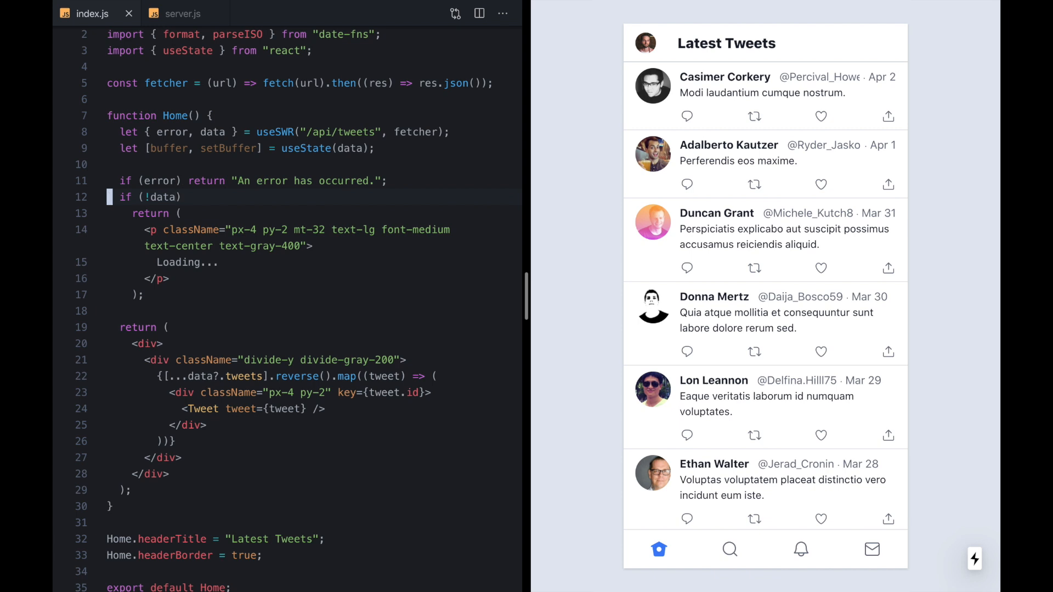
double_click(156, 197)
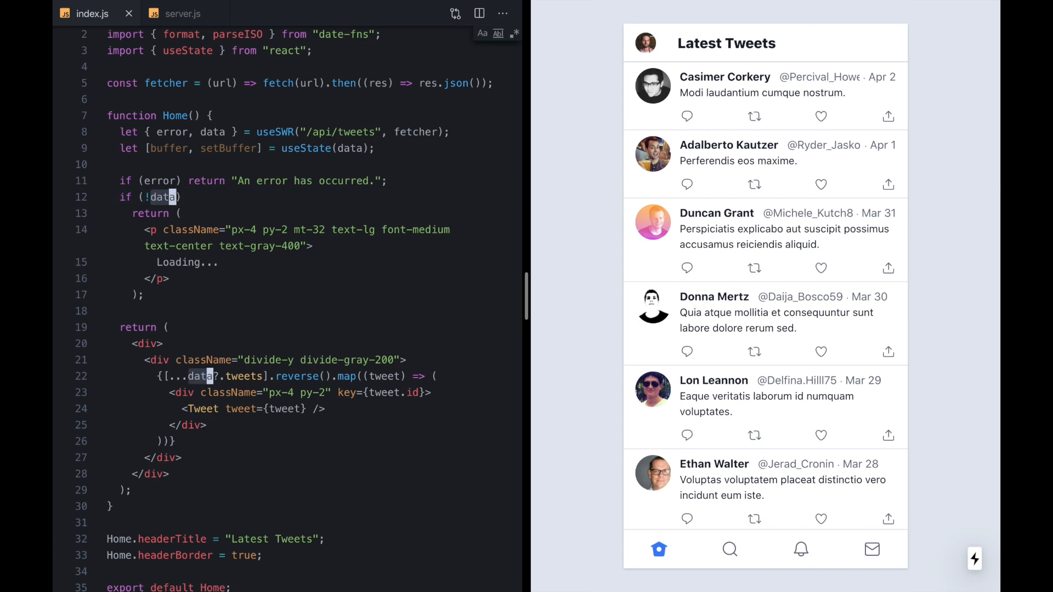
type("buffer")
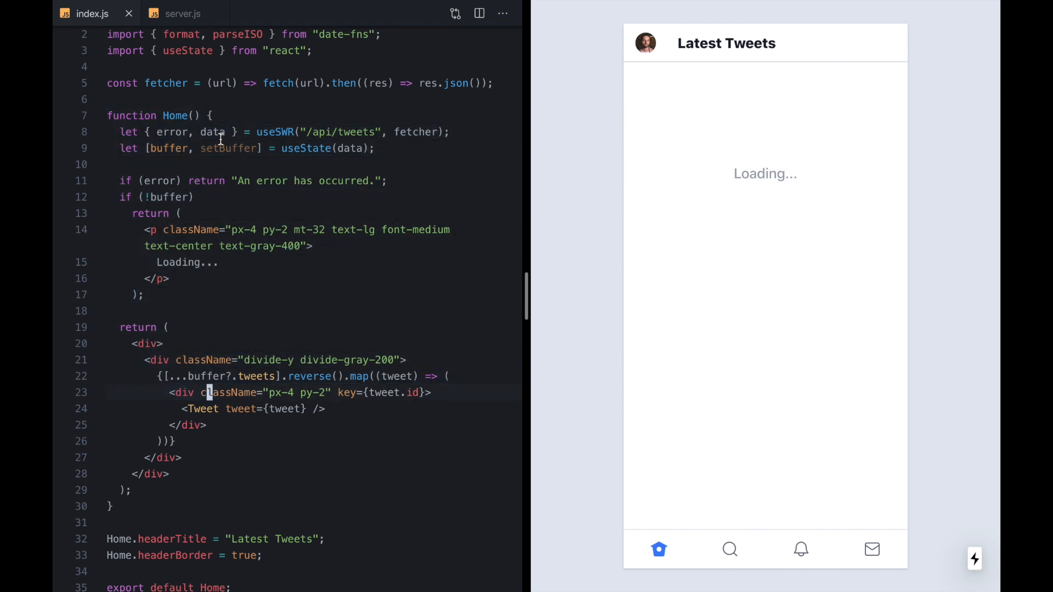
- Highlight useState and the SWR data variable in index.js
double_click(275, 132)
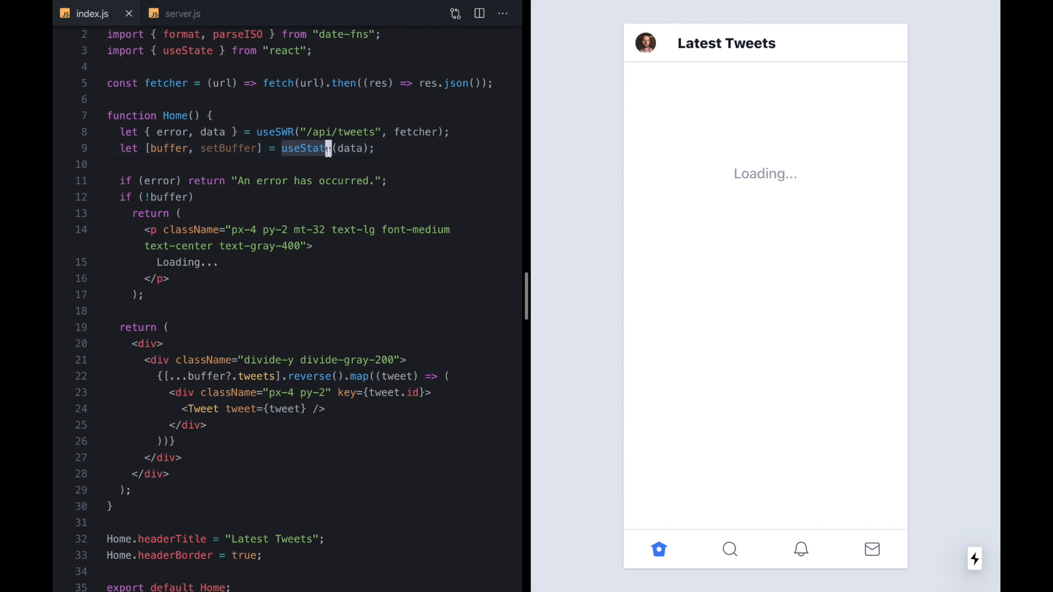
mouse_move(181, 157)
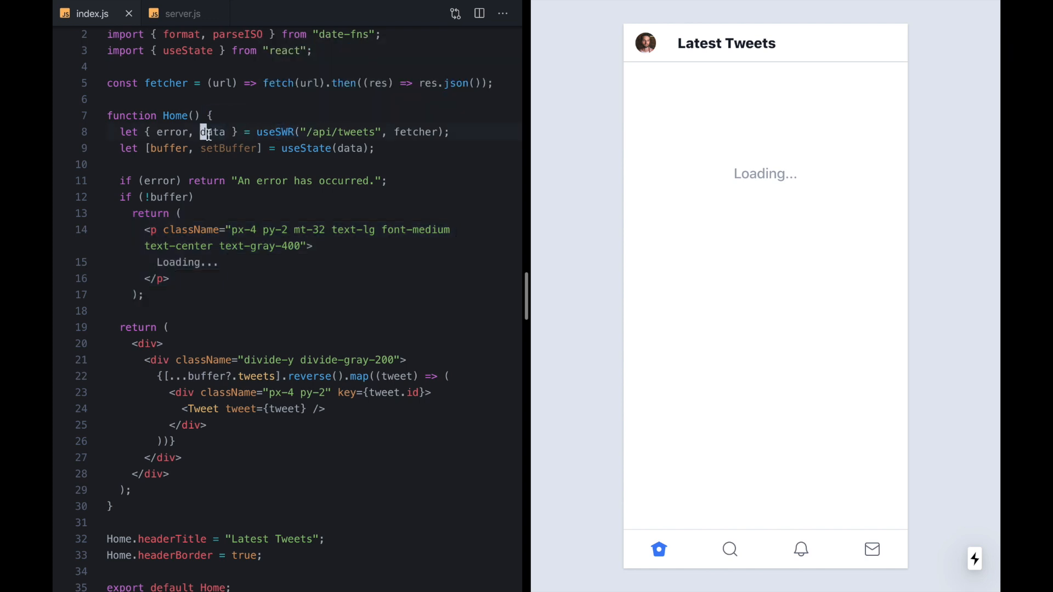
double_click(212, 131)
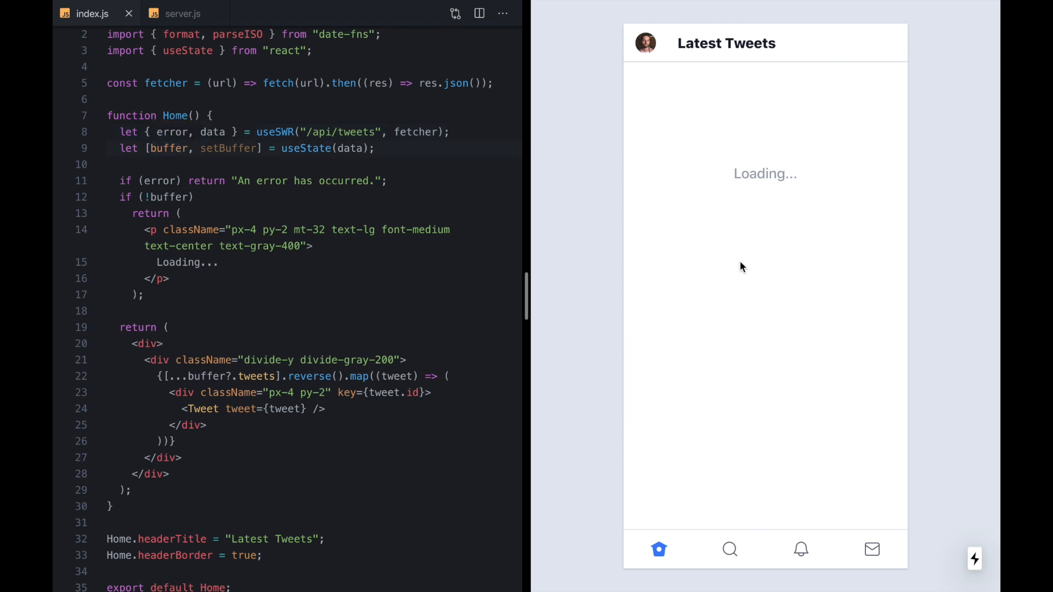
mouse_move(196, 169)
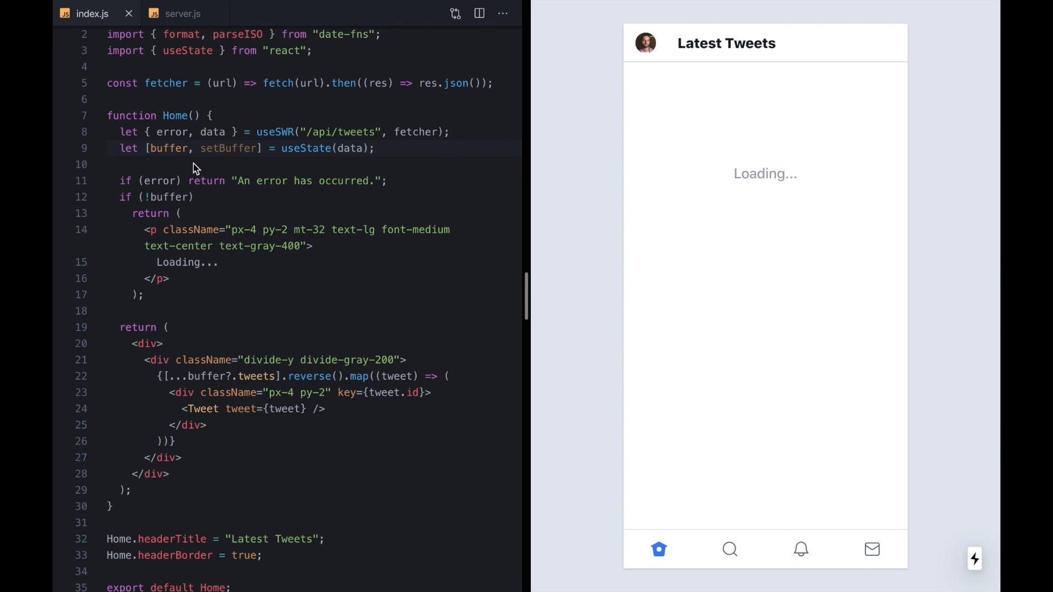
double_click(227, 148)
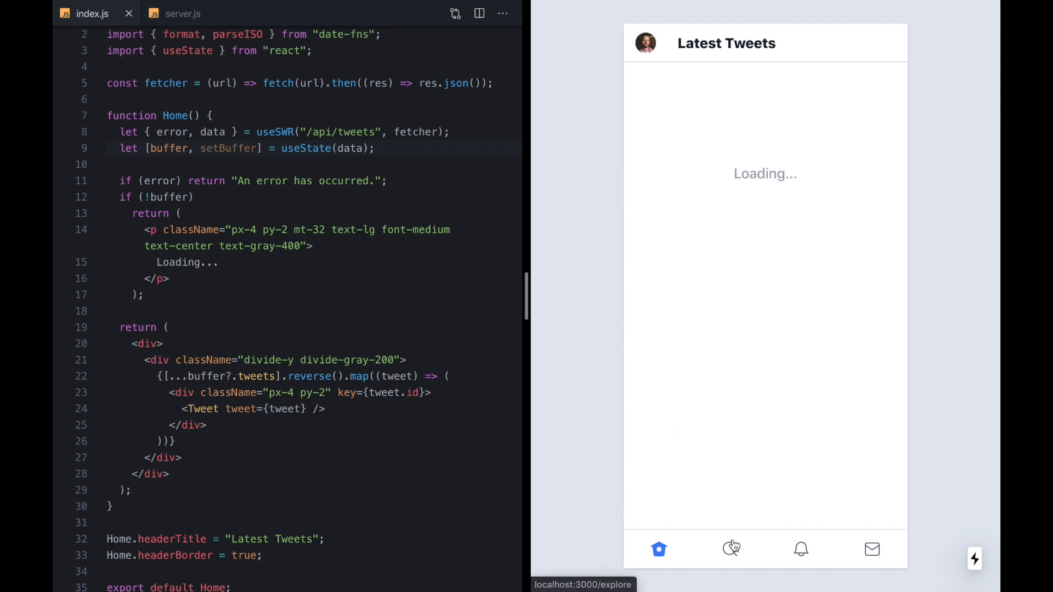
- Leave Home for Notifications and Explore, return, and confirm the feed lists tweets through March 2
left_click(800, 549)
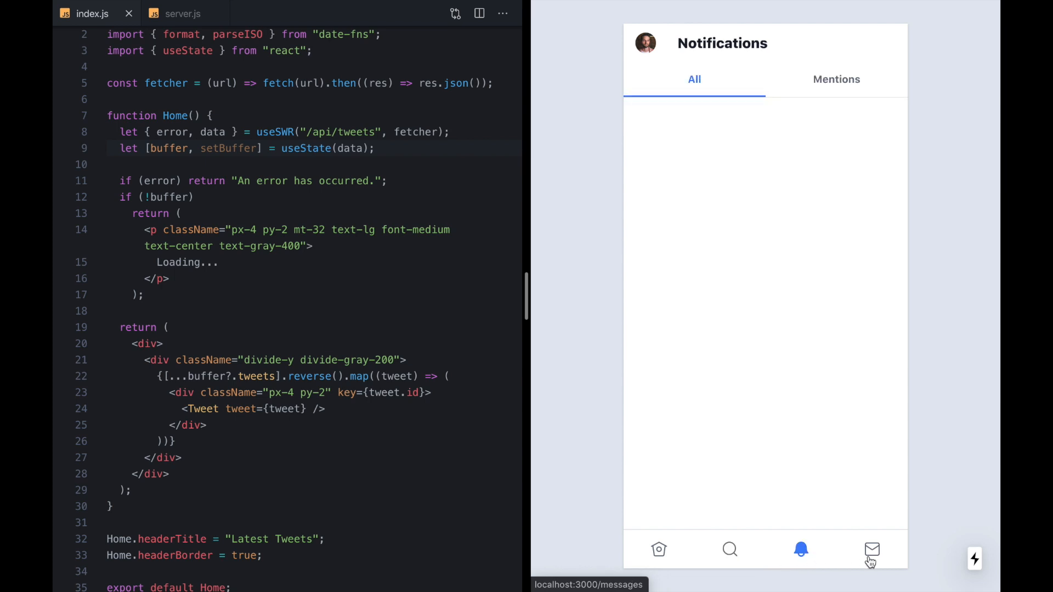
left_click(730, 549)
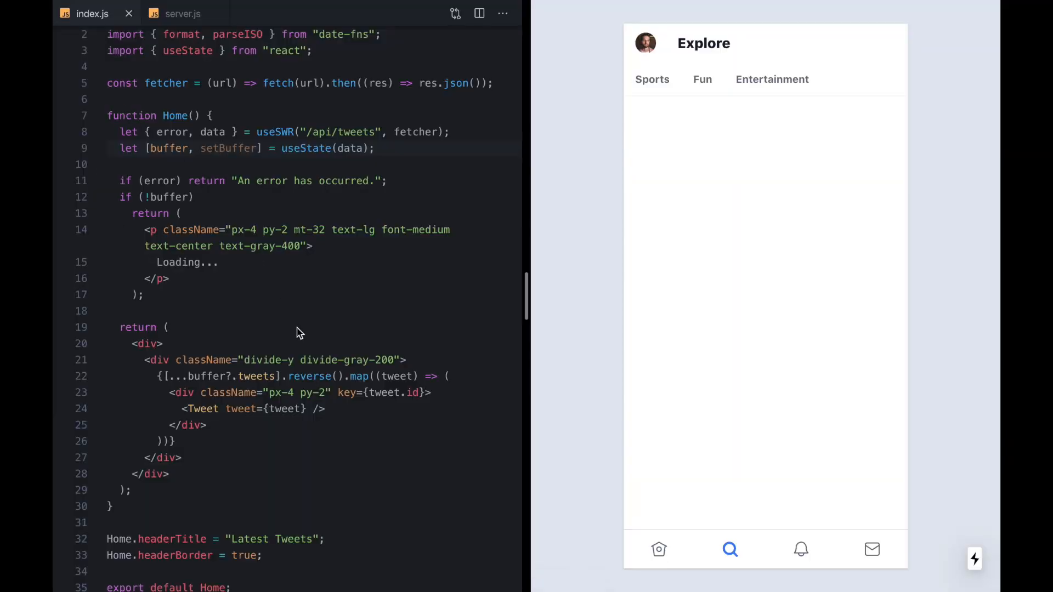
mouse_move(677, 505)
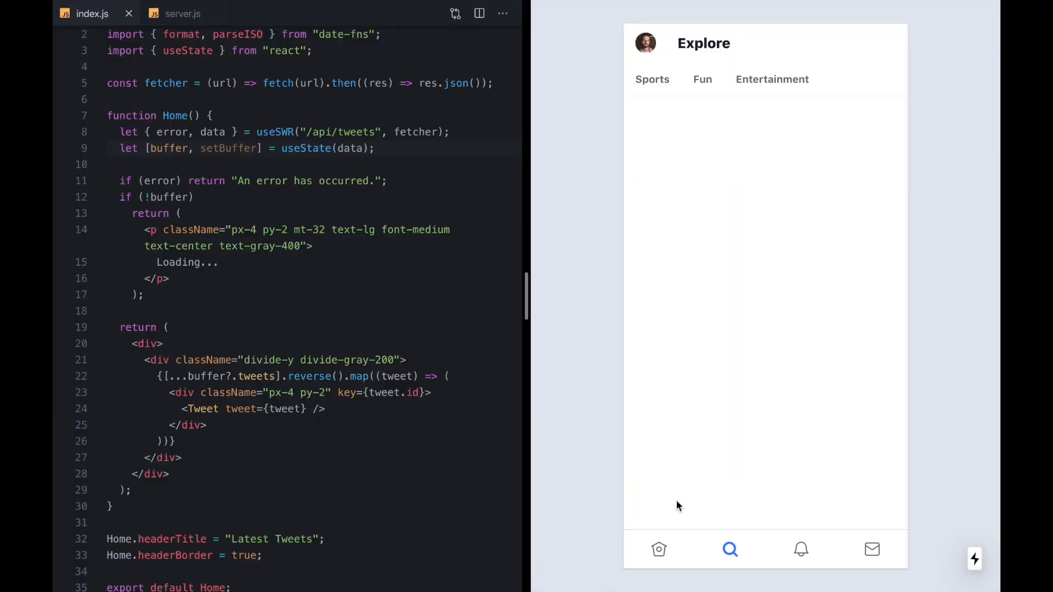
left_click(659, 548)
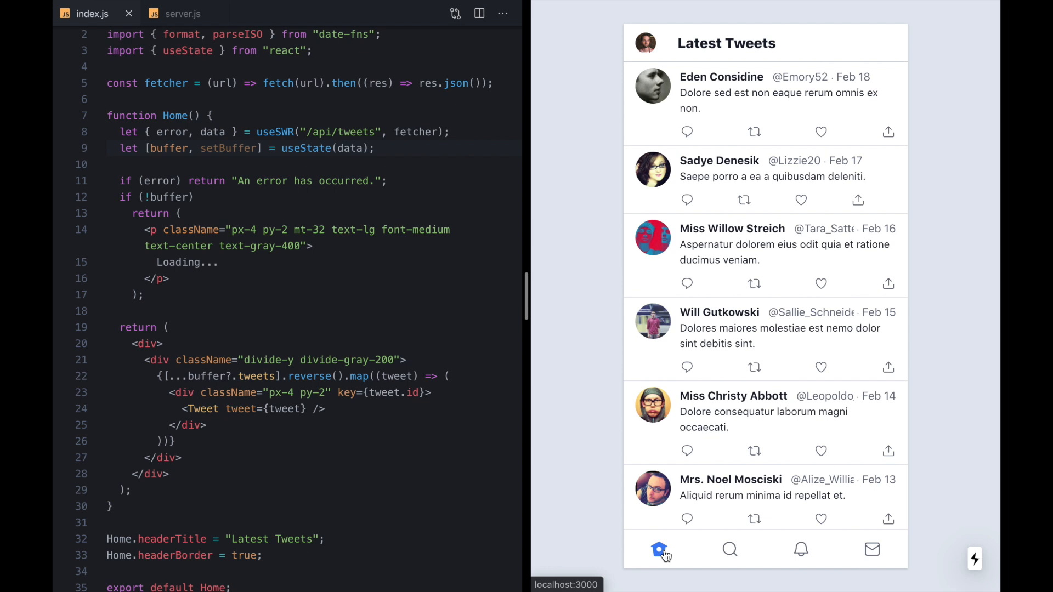
double_click(168, 148)
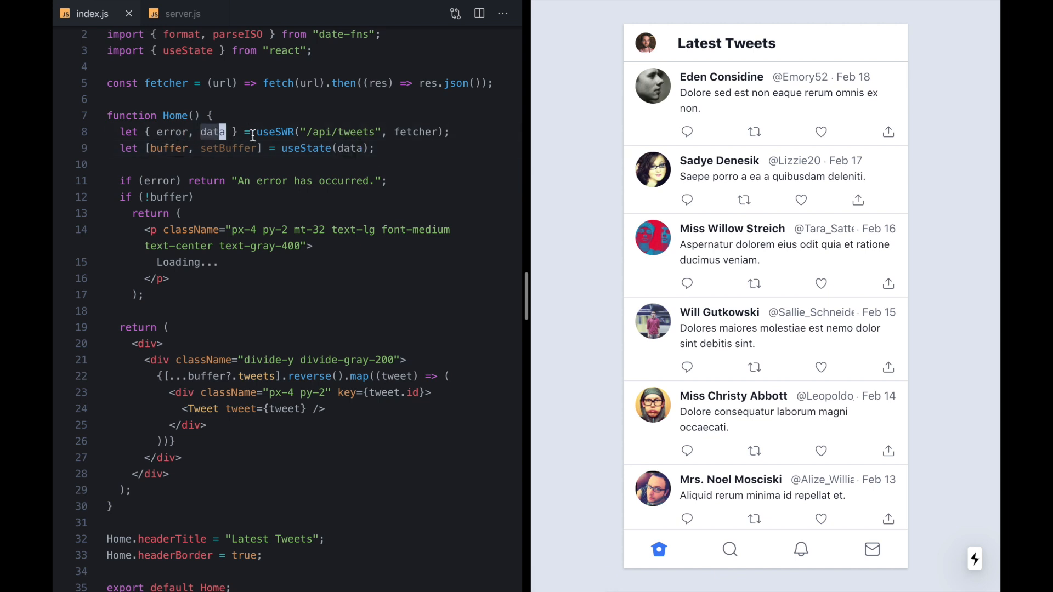
left_click(800, 549)
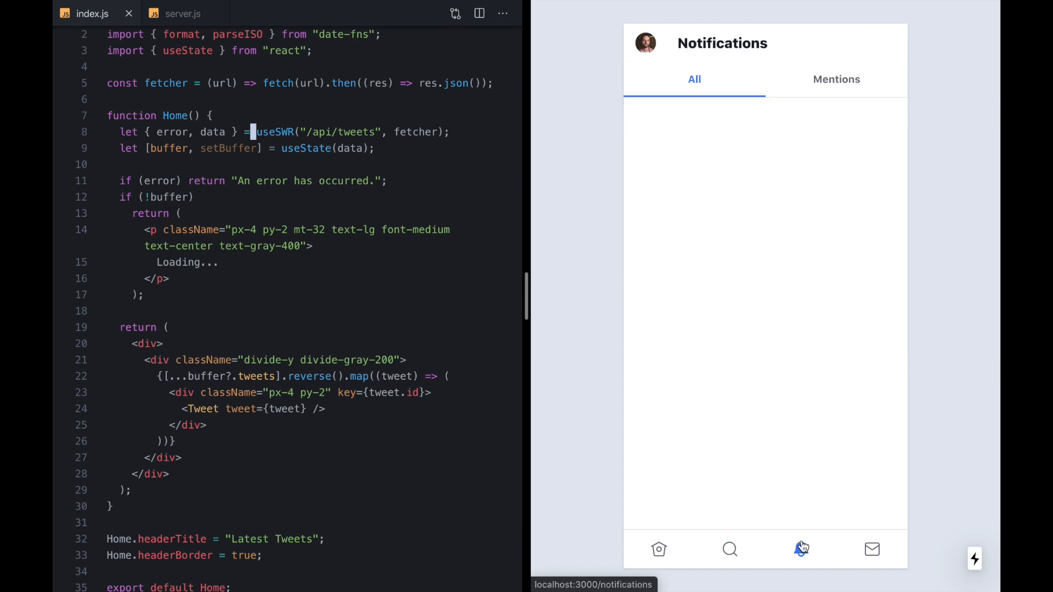
left_click(659, 550)
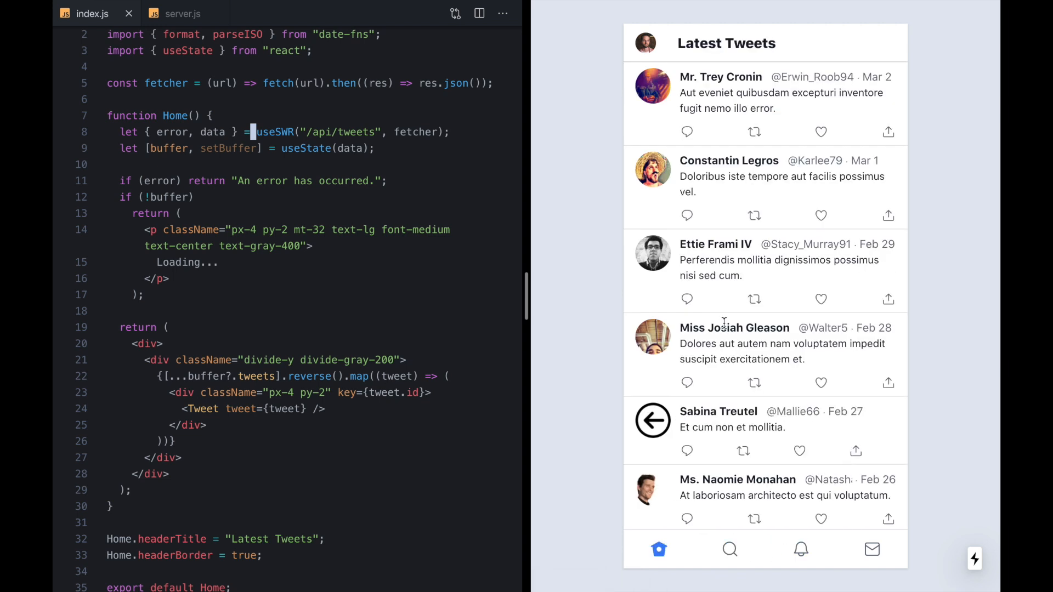
scroll("down", 3)
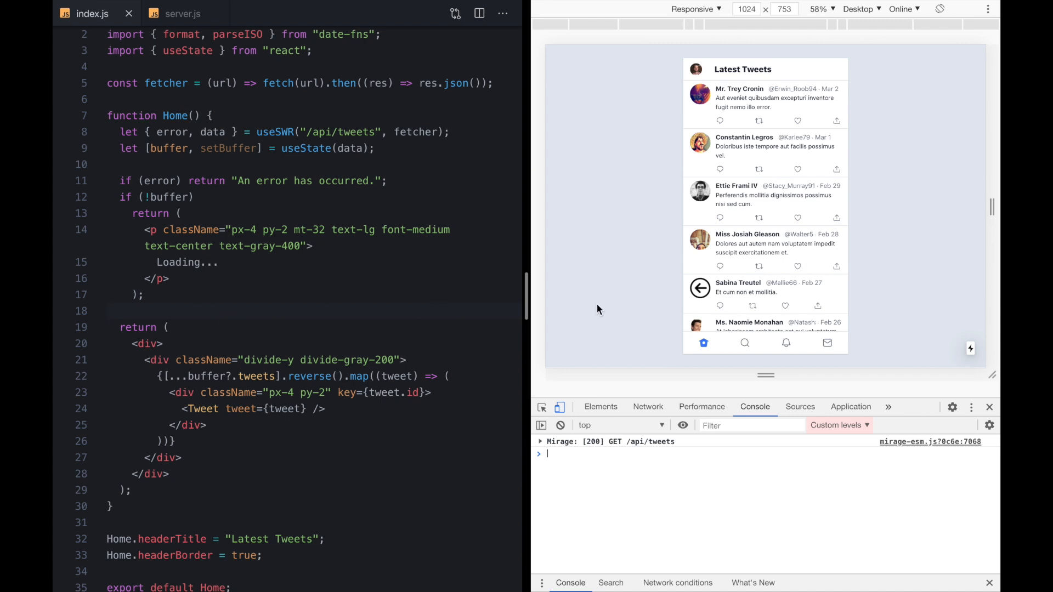
mouse_move(336, 168)
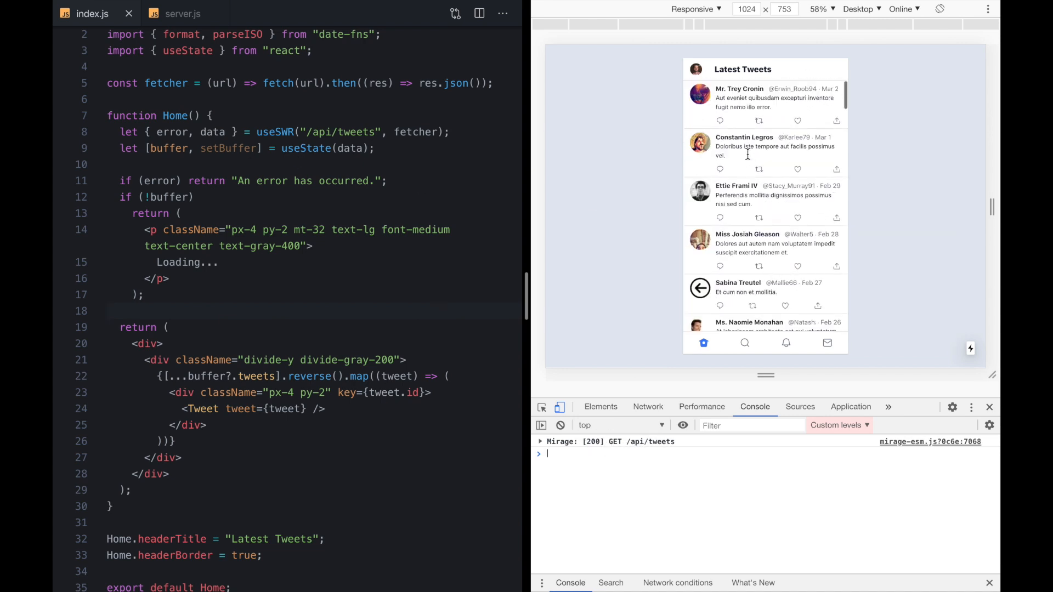
- Switch from the home feed to Notifications and back while watching /api/tweets requests
left_click(786, 343)
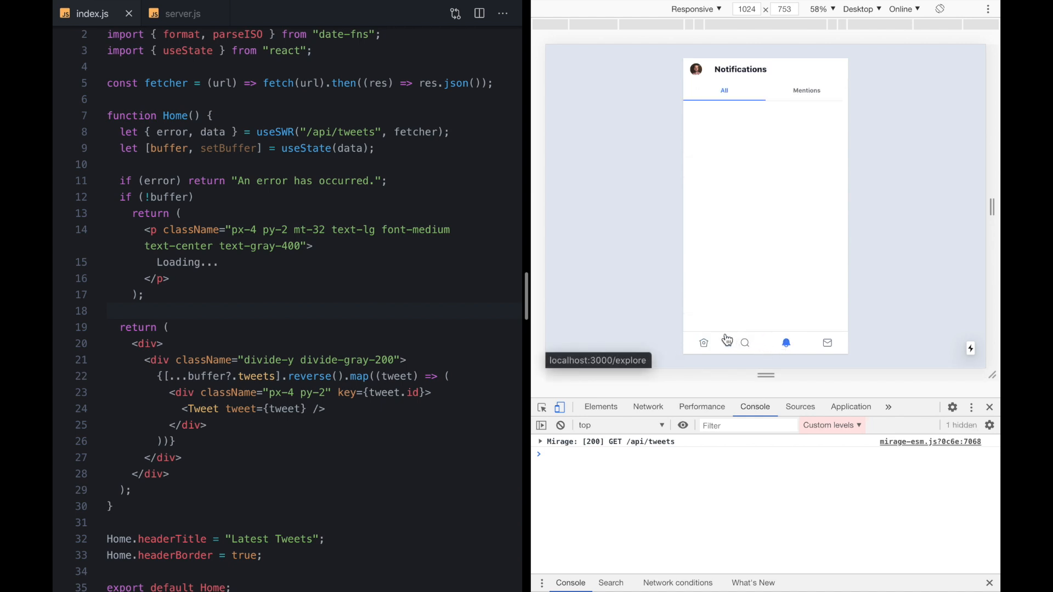
left_click(704, 343)
type("if (")
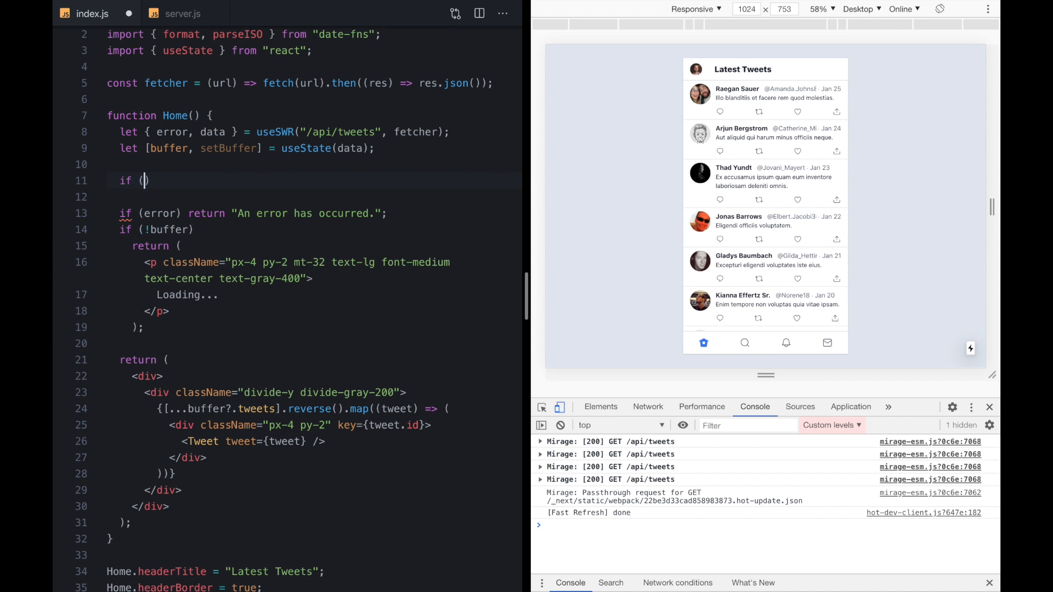
- Add `if (data && !buffer) setBuffer(data);` below the useState line and save
type("data &&")
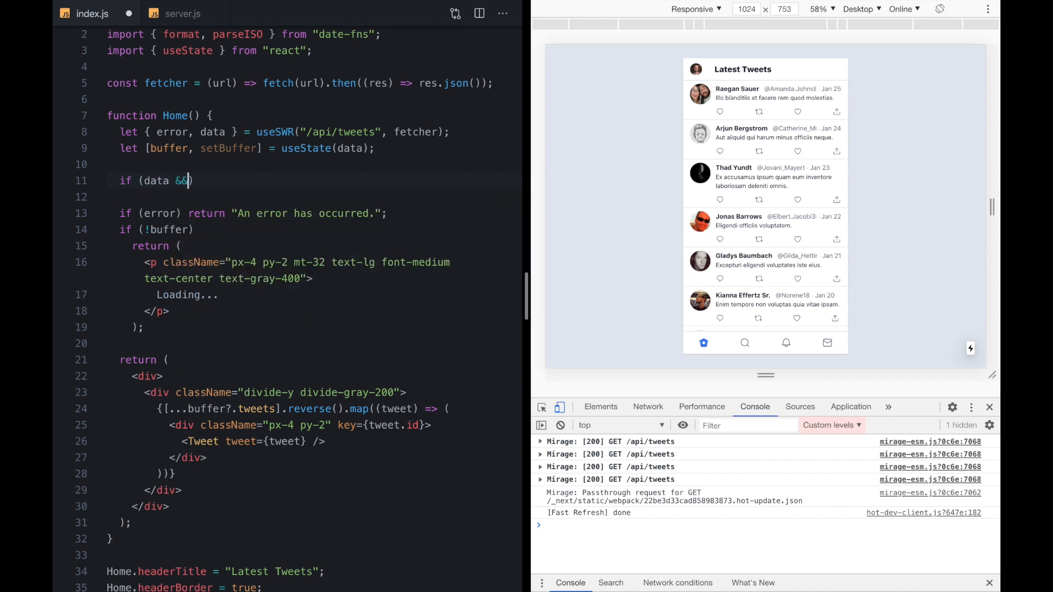
type("!buffer")
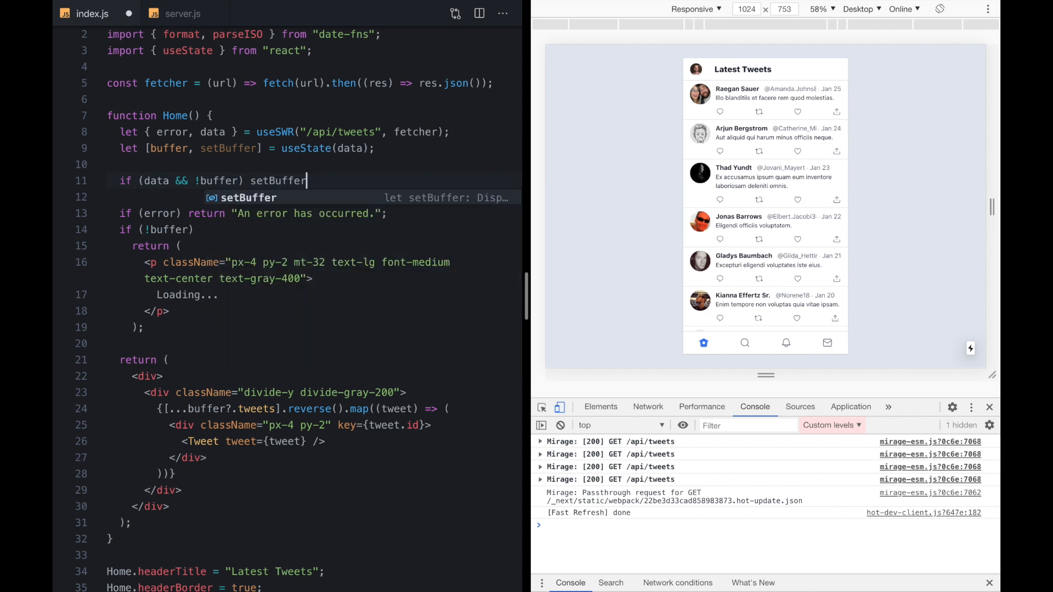
type("(data);")
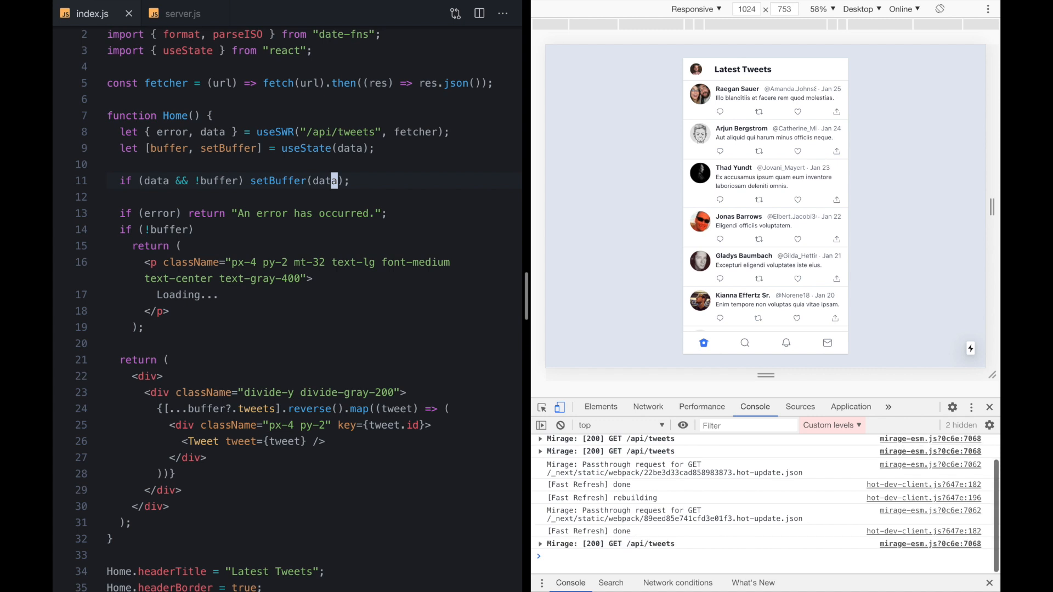
mouse_move(637, 121)
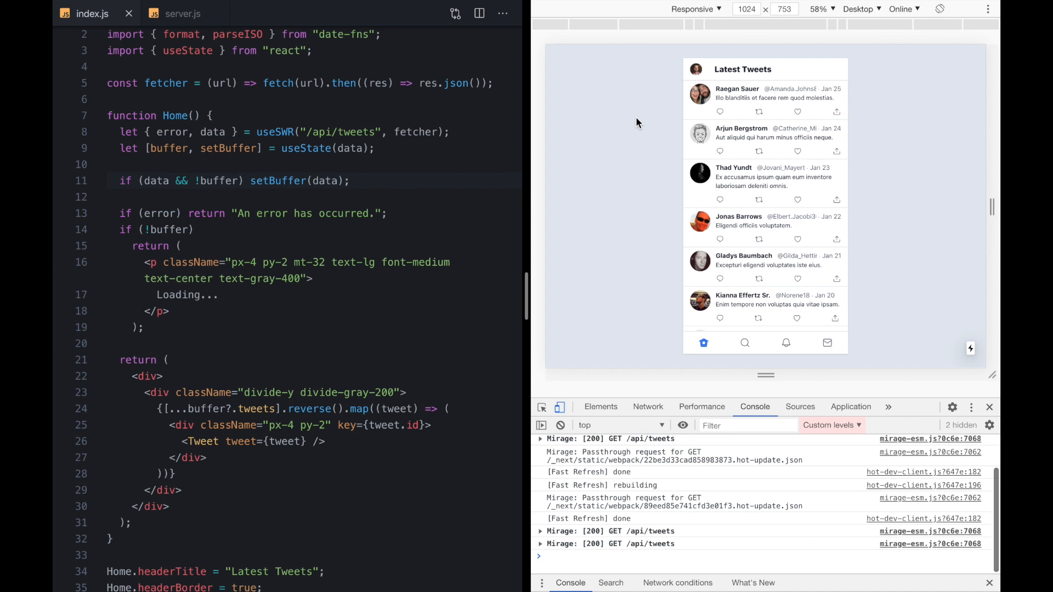
left_click(560, 425)
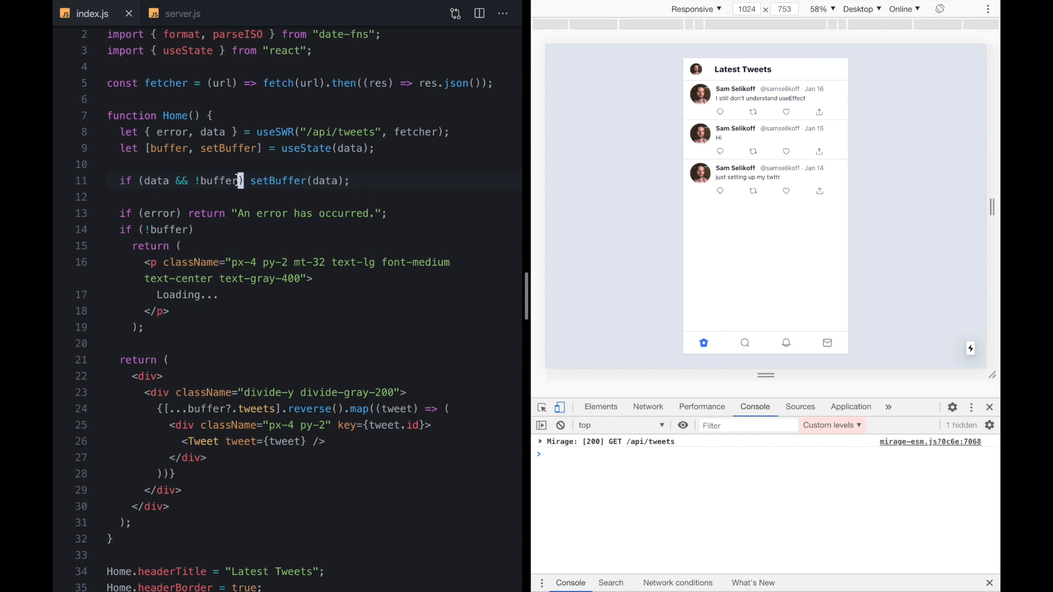
- Visit Explore, Notifications and Messages, then return to Latest Tweets showing Jan 14–19 tweets
left_click(744, 343)
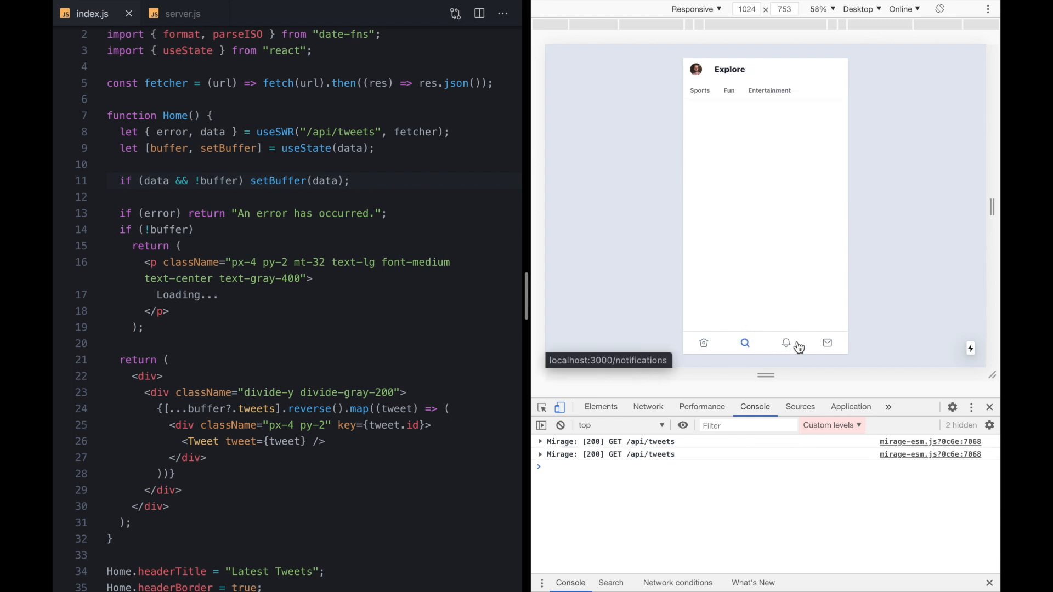
left_click(786, 343)
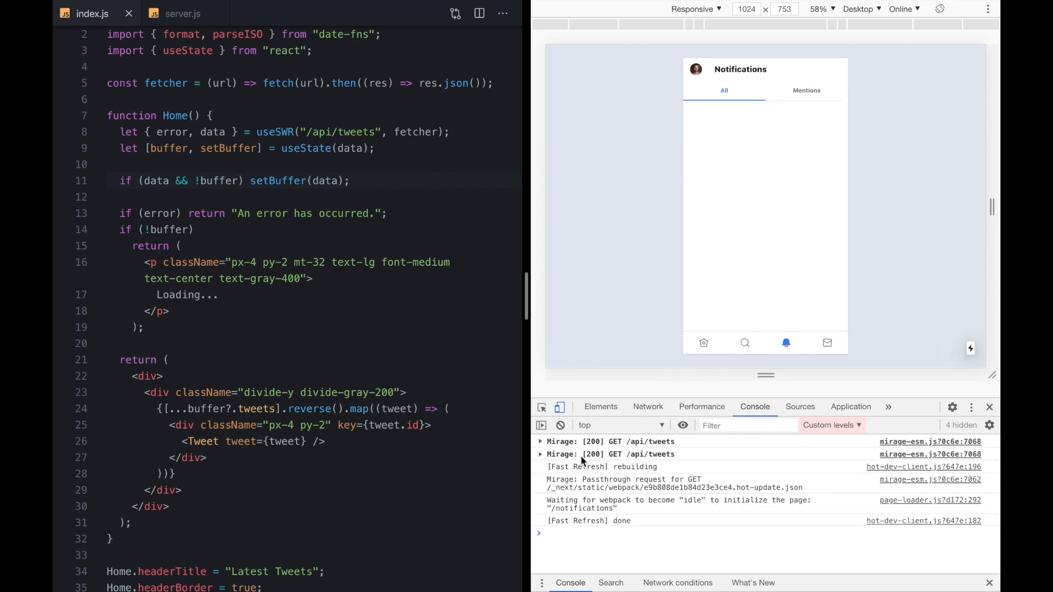
left_click(745, 343)
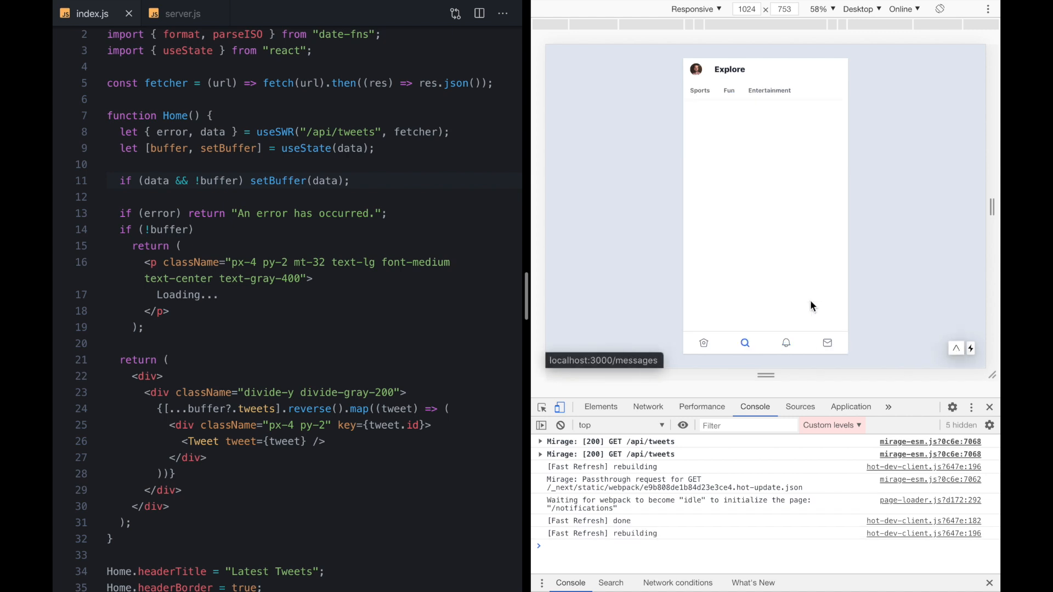
left_click(703, 343)
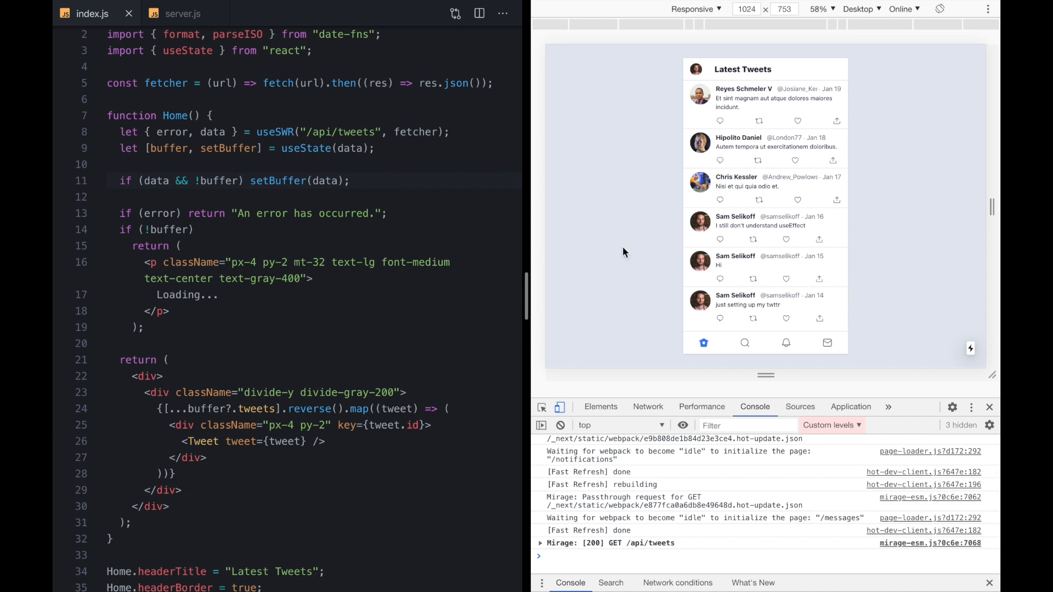
mouse_move(632, 540)
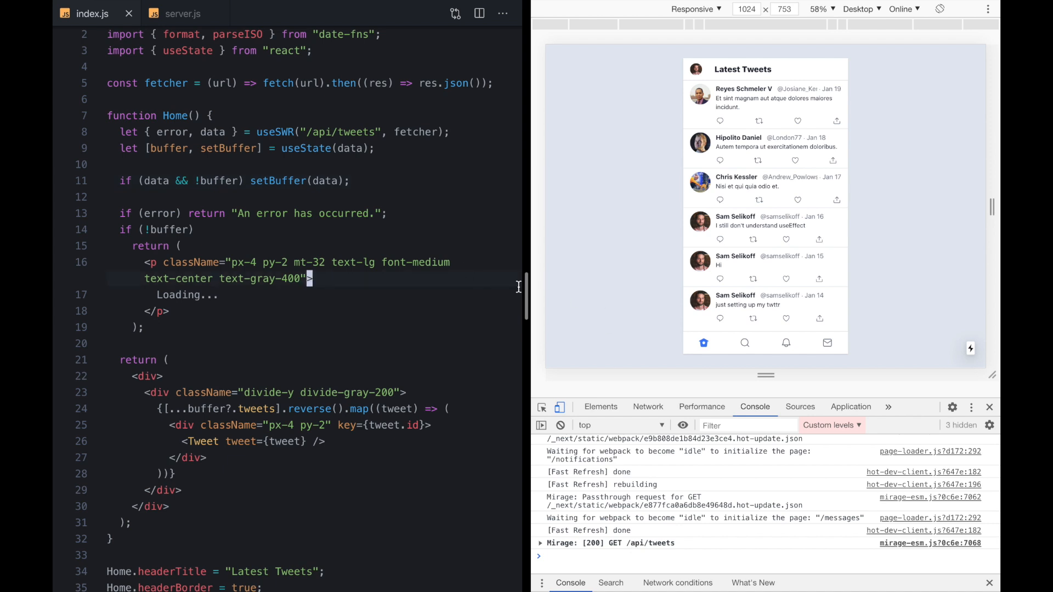
mouse_move(615, 199)
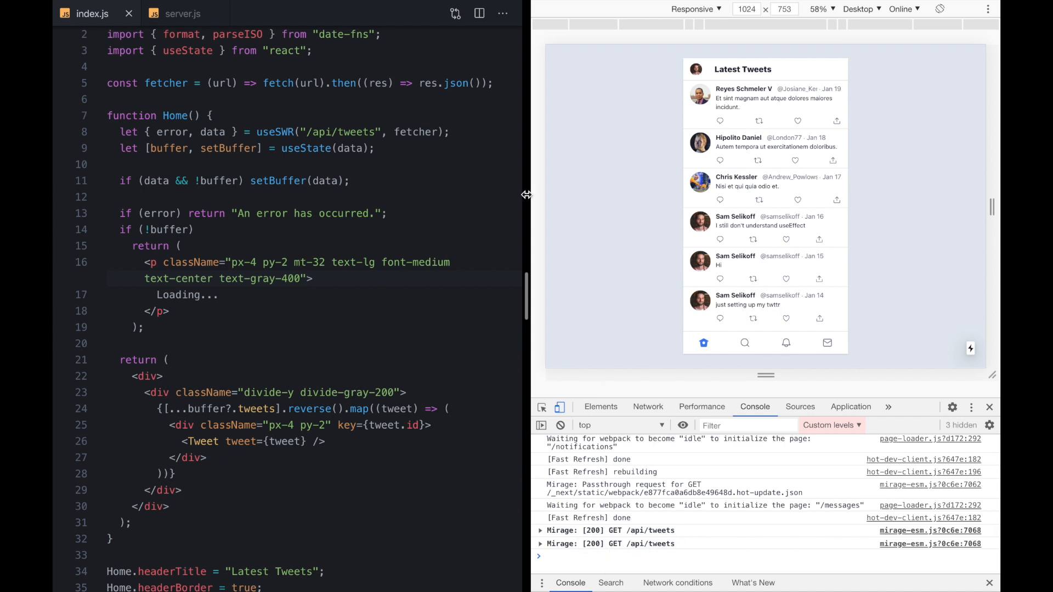
mouse_move(193, 191)
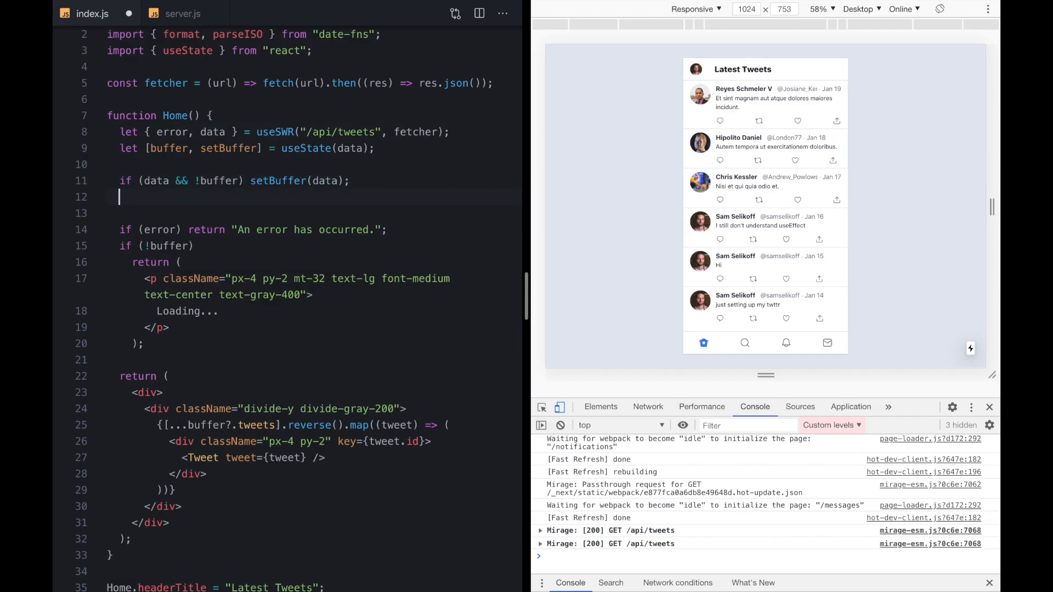
- Add `let stale = buffer !== data` and render `{stale && <p>Stale data!</p>}` above the feed
type("let stale =")
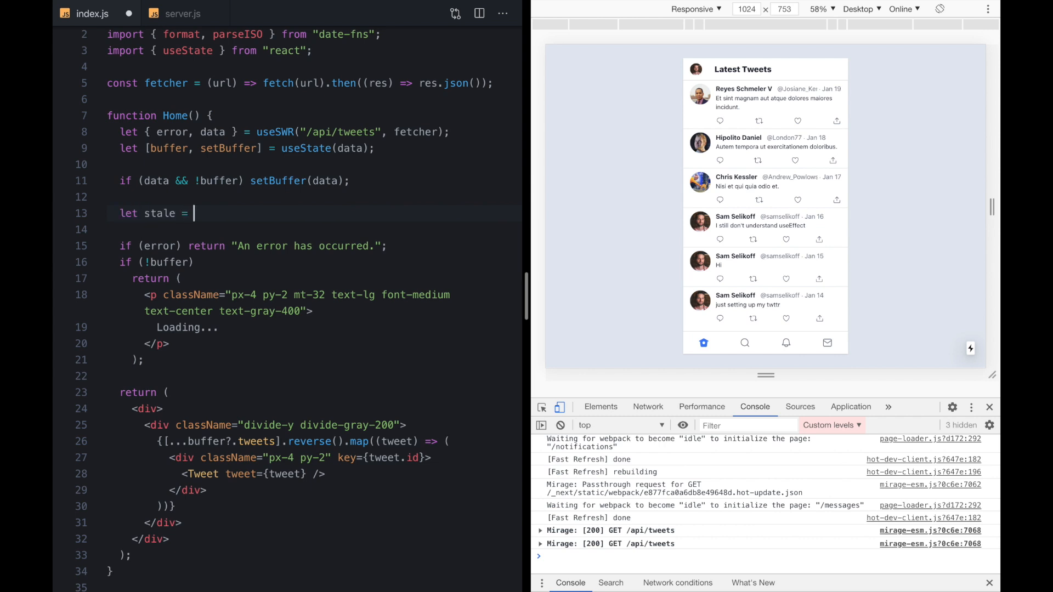
type("buffer !")
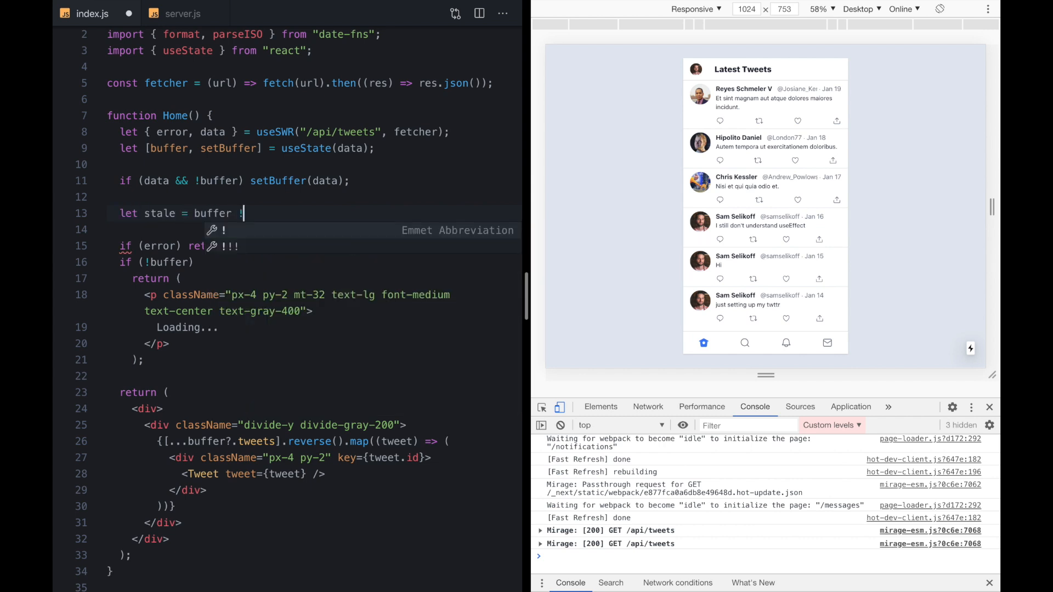
type("== data;")
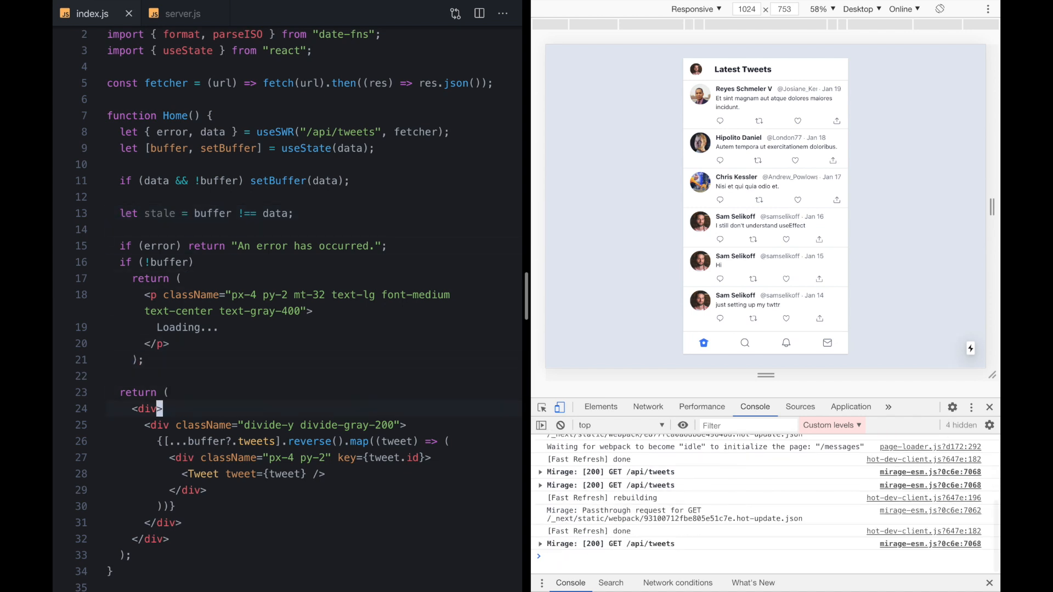
type("{stale && <p>Stale data!</p>")
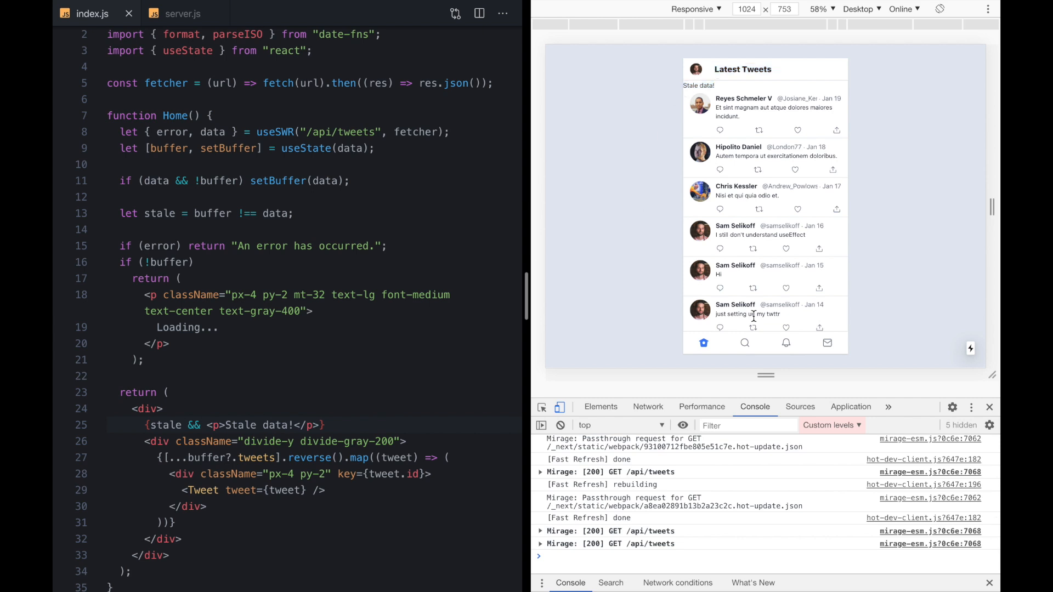
- Switch to Notifications and back to Home so newer mid-February tweets load
left_click(786, 342)
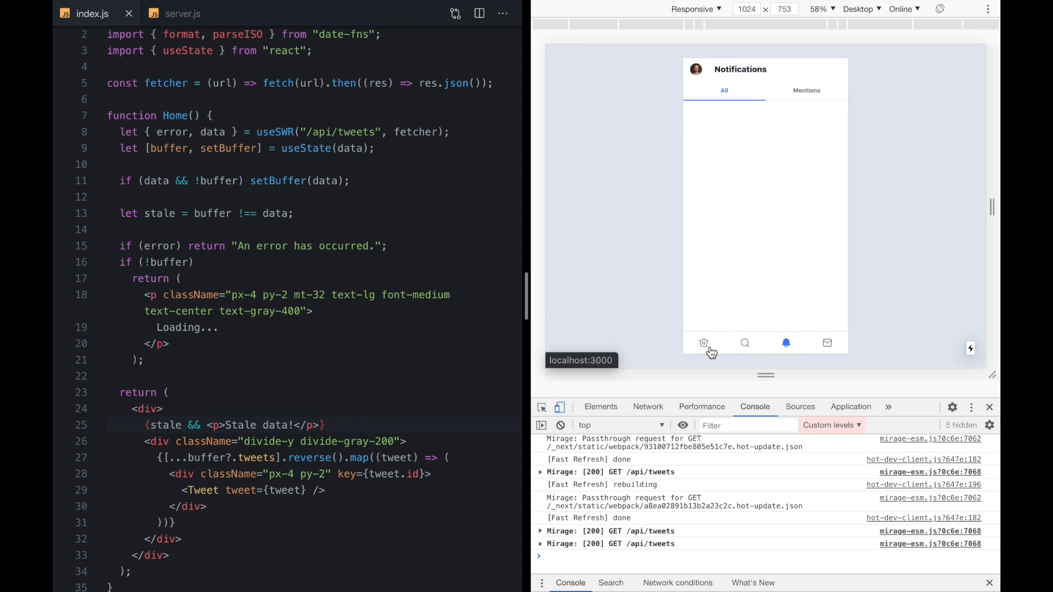
left_click(702, 342)
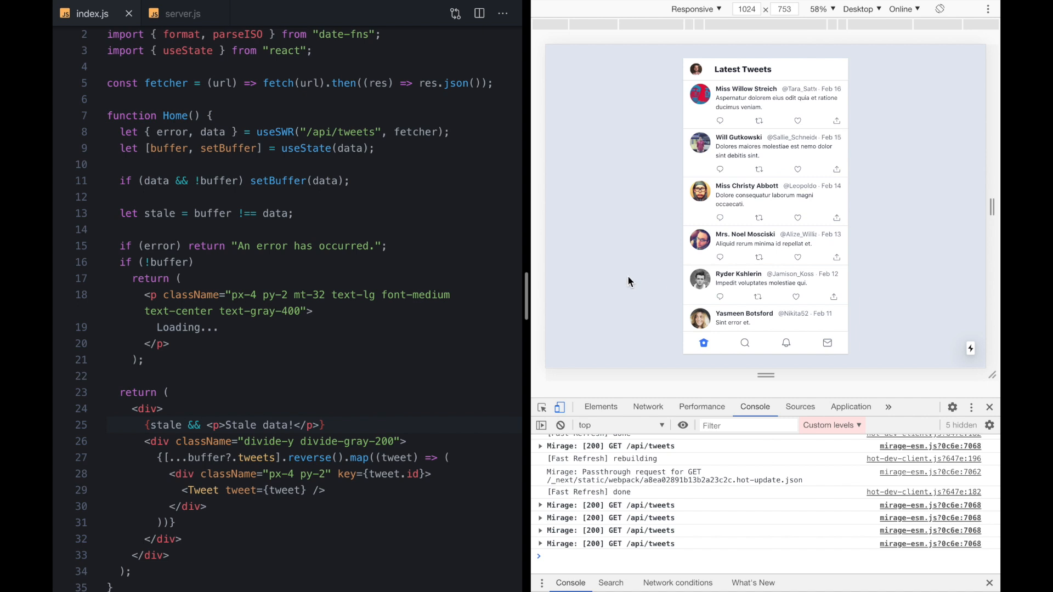
mouse_move(709, 185)
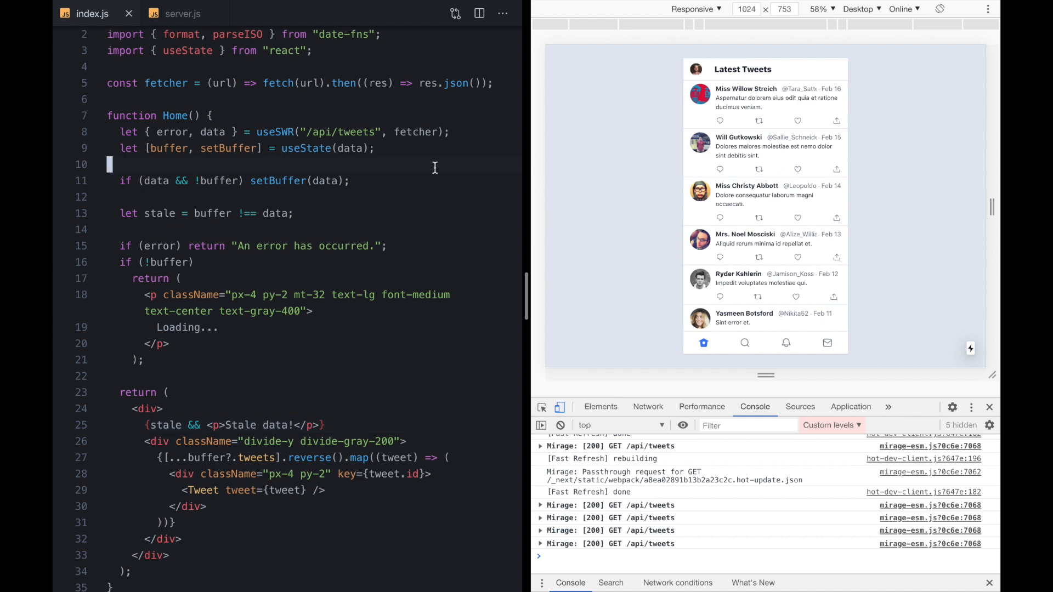
mouse_move(616, 157)
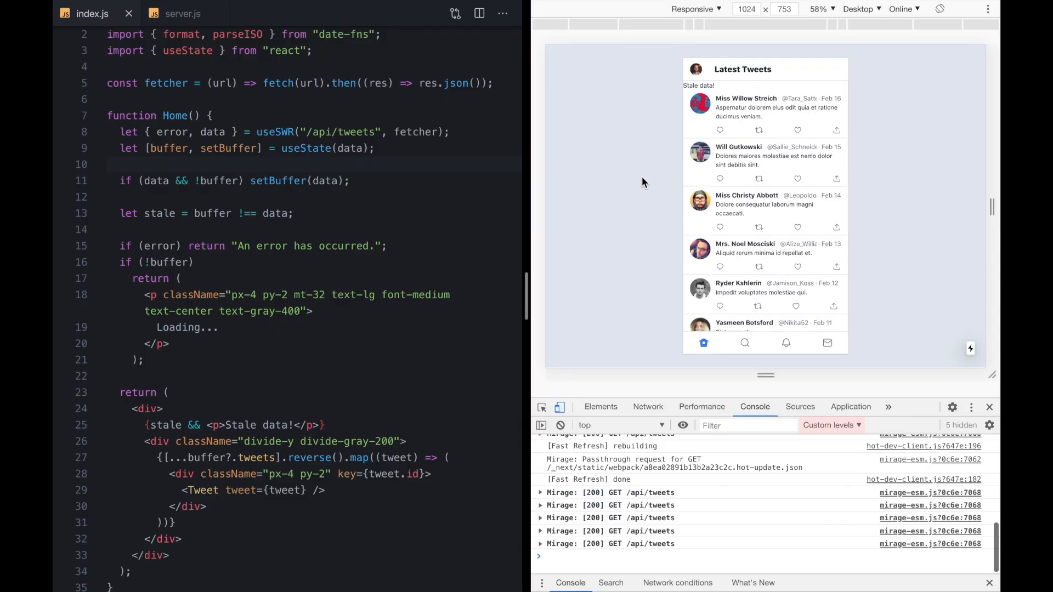
mouse_move(616, 554)
type("function up")
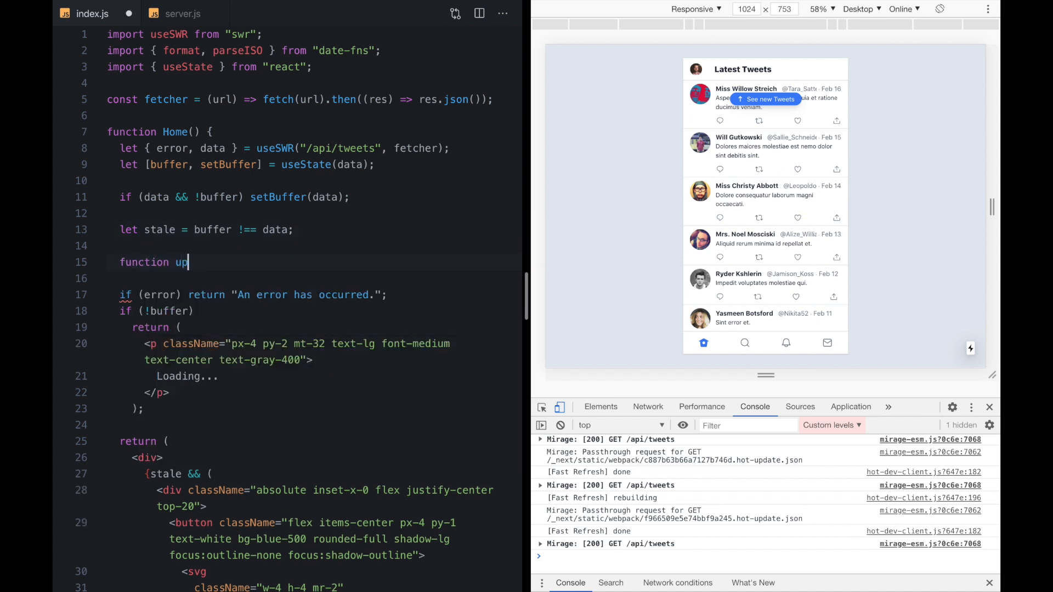
- Add an update() function calling setBuffer(data) and wire it to the button's onClick
type("date() {")
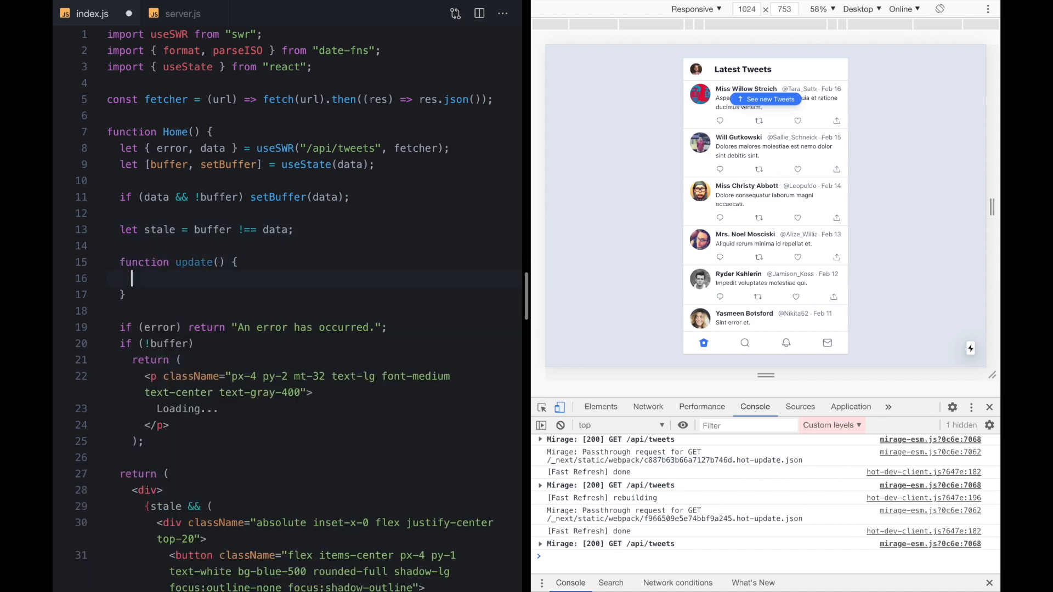
type("setBuffer(data")
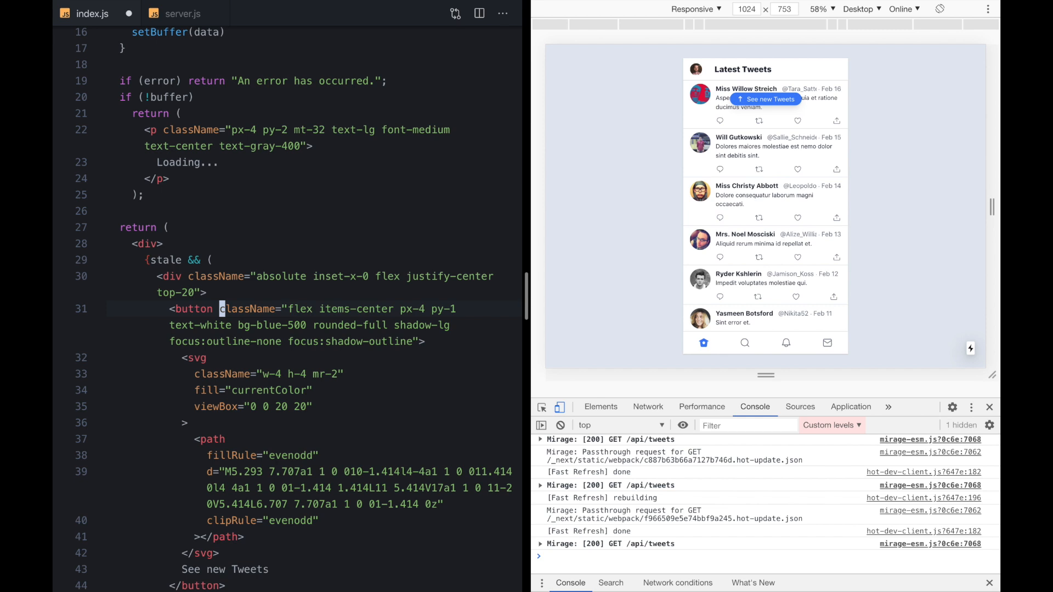
type("onClick={update")
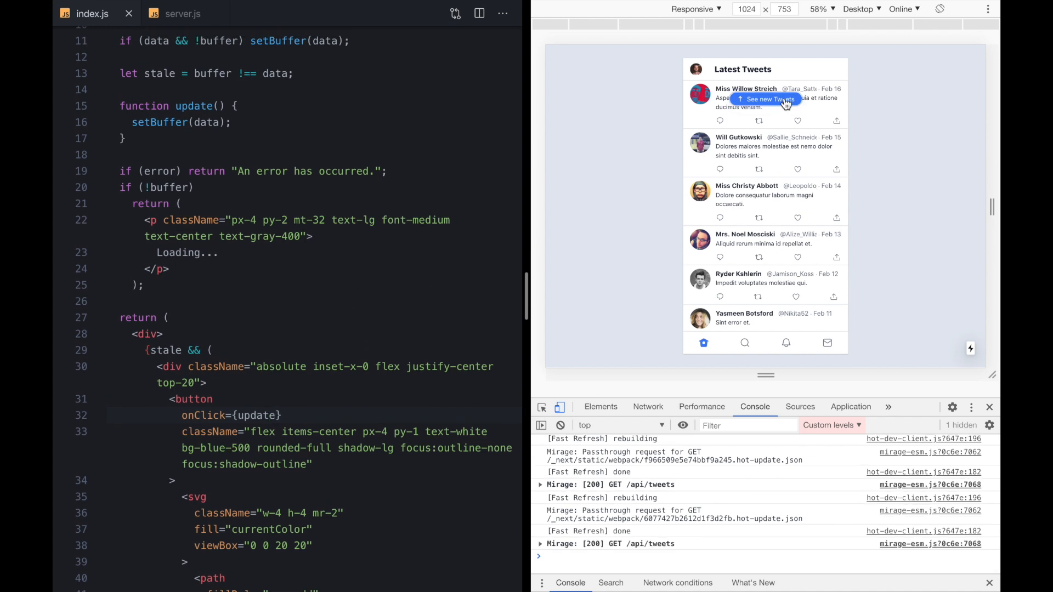
- Load the April tweets via See new Tweets, then visit Notifications and return Home until the button reappears
left_click(765, 100)
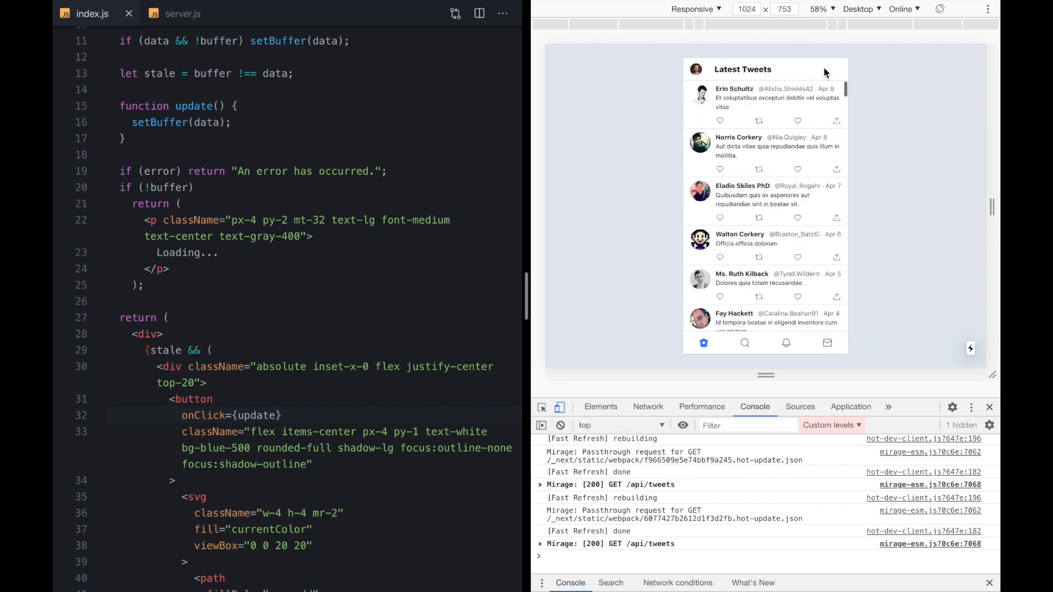
left_click(786, 343)
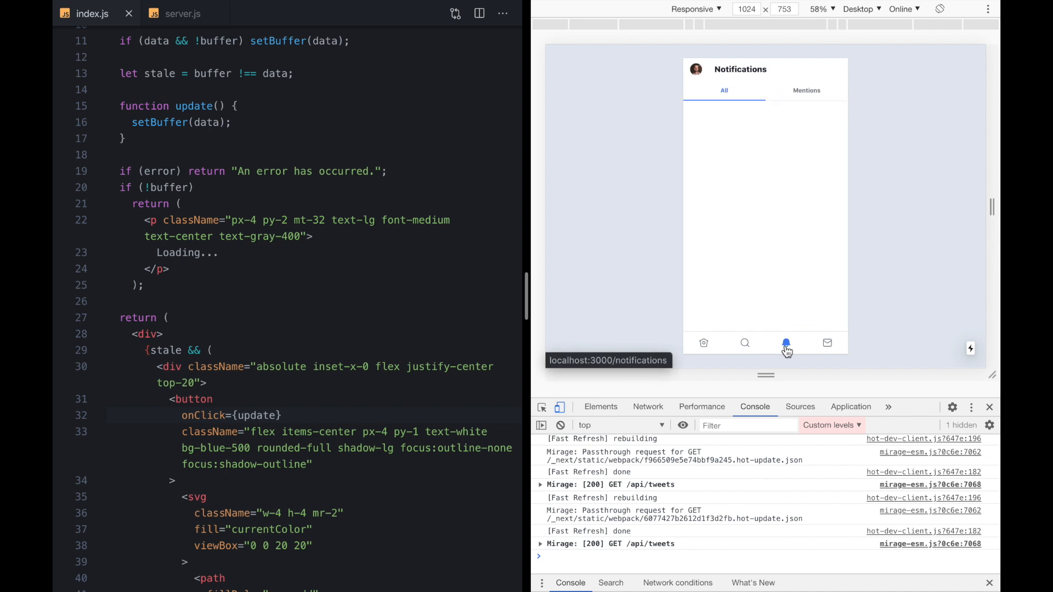
left_click(560, 425)
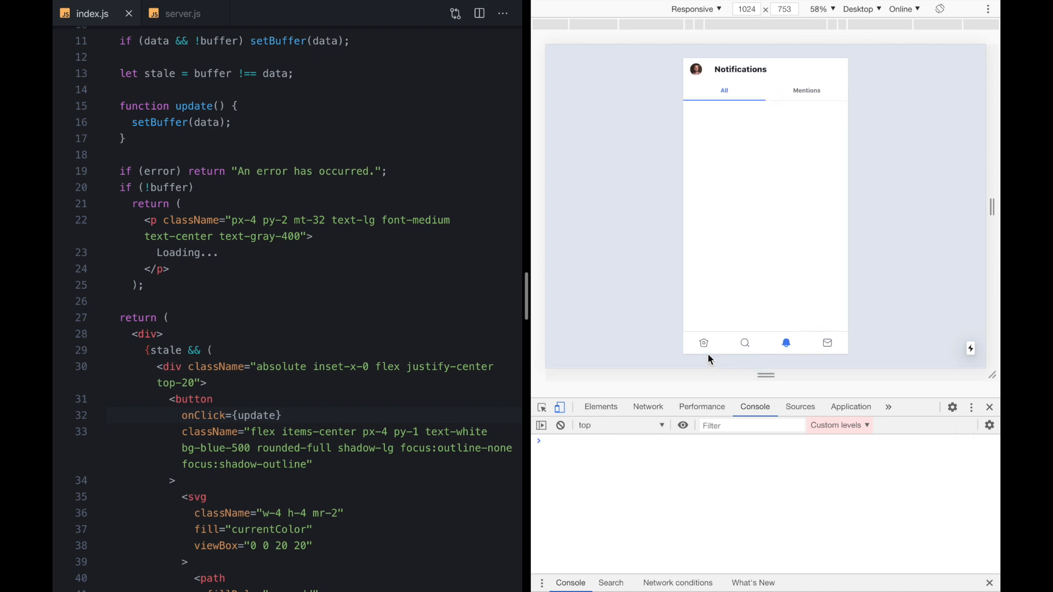
left_click(703, 343)
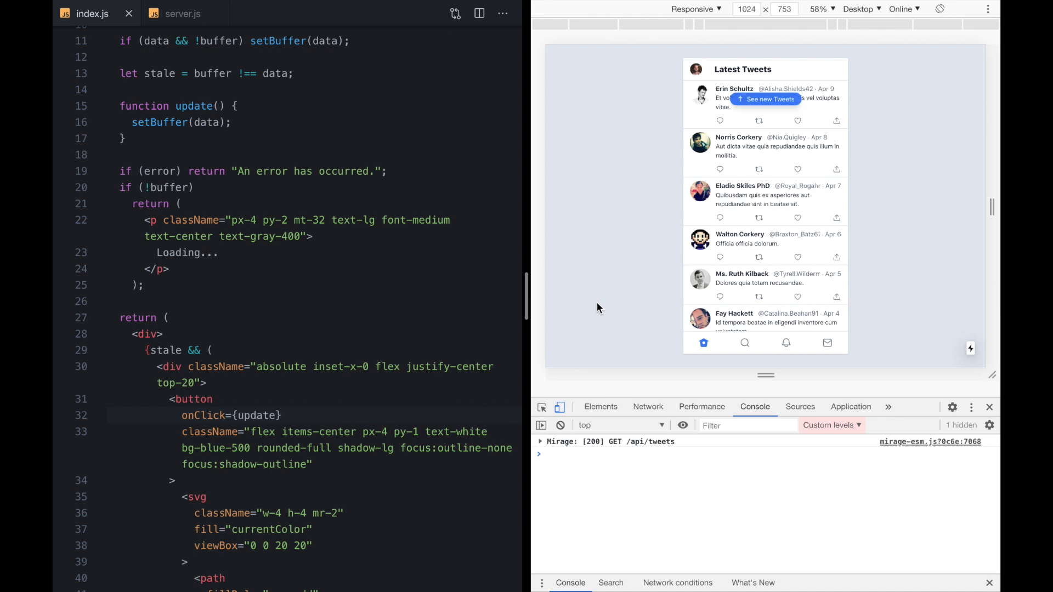
mouse_move(763, 114)
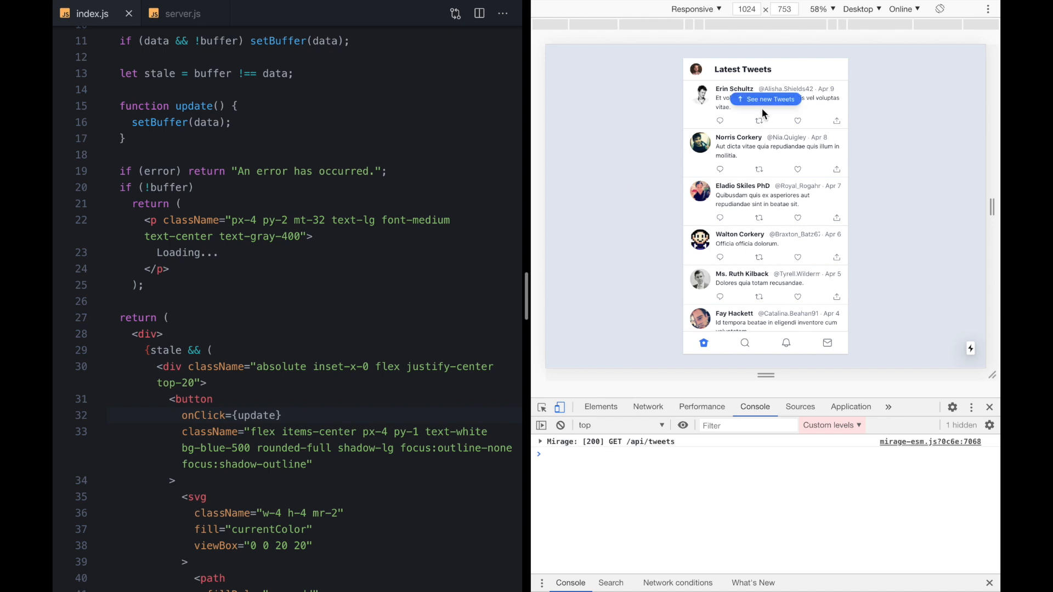